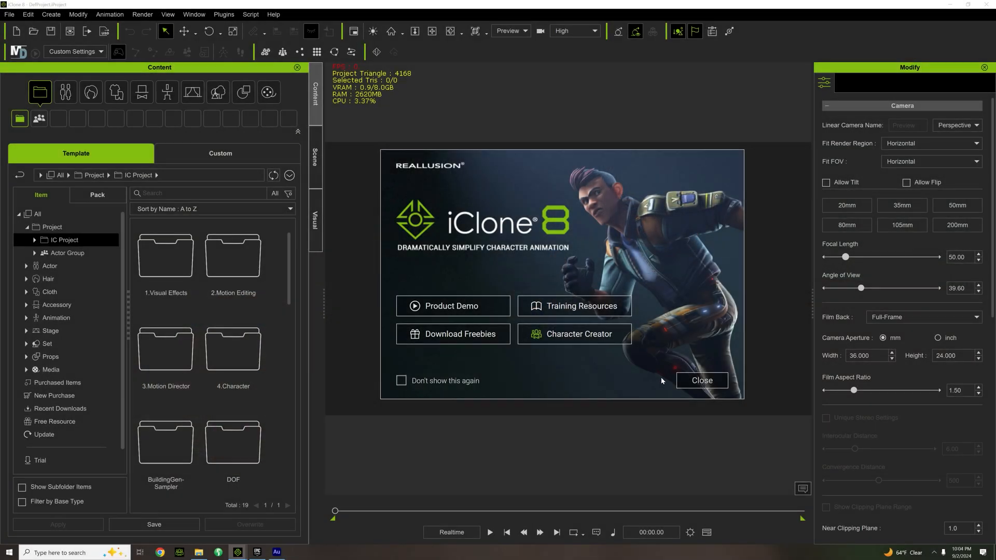
mouse_move(568, 397)
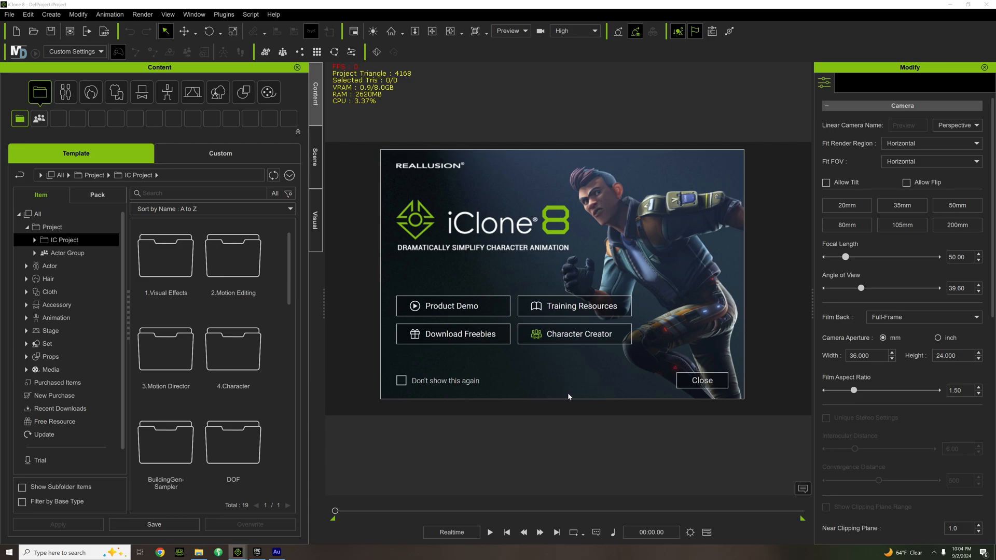
mouse_move(554, 401)
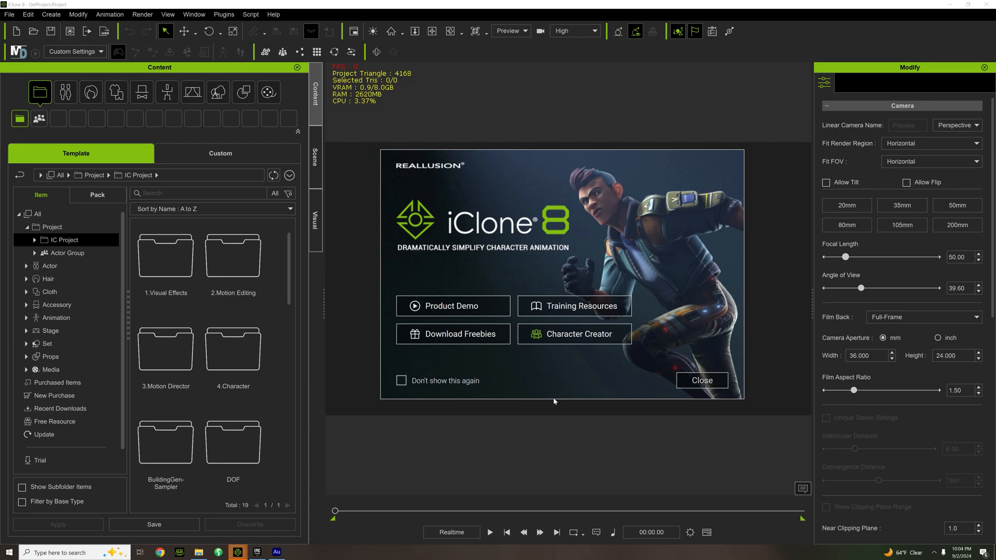
mouse_move(452, 305)
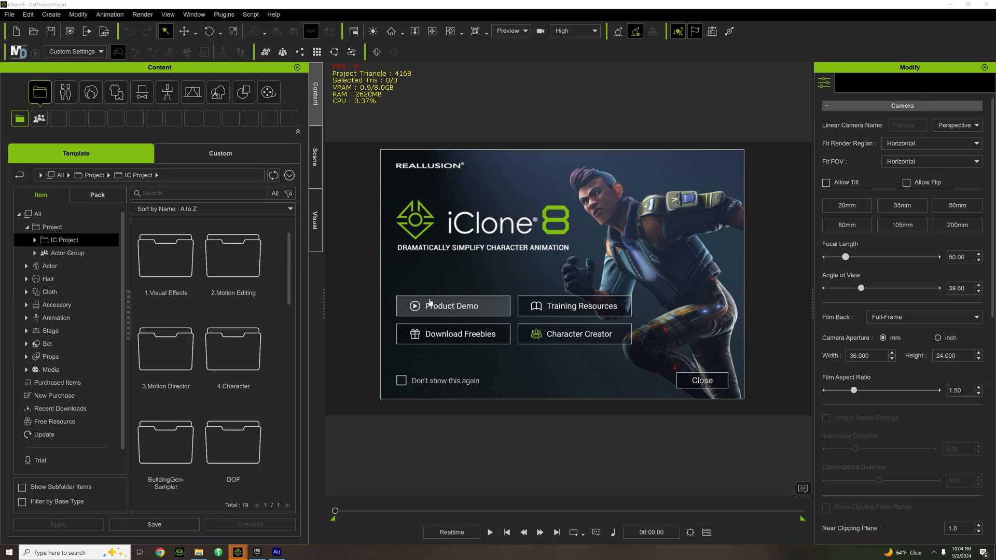
mouse_move(453, 333)
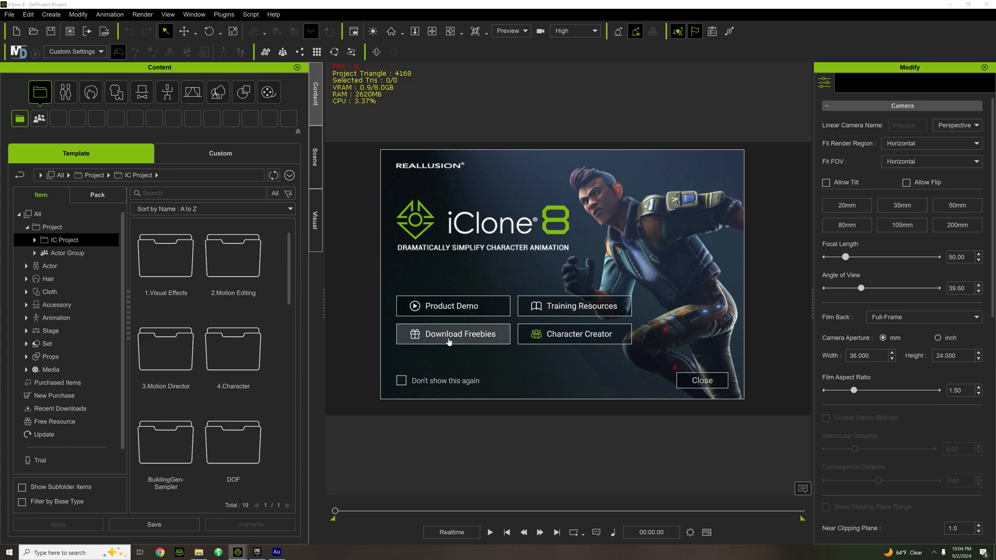
mouse_move(574, 306)
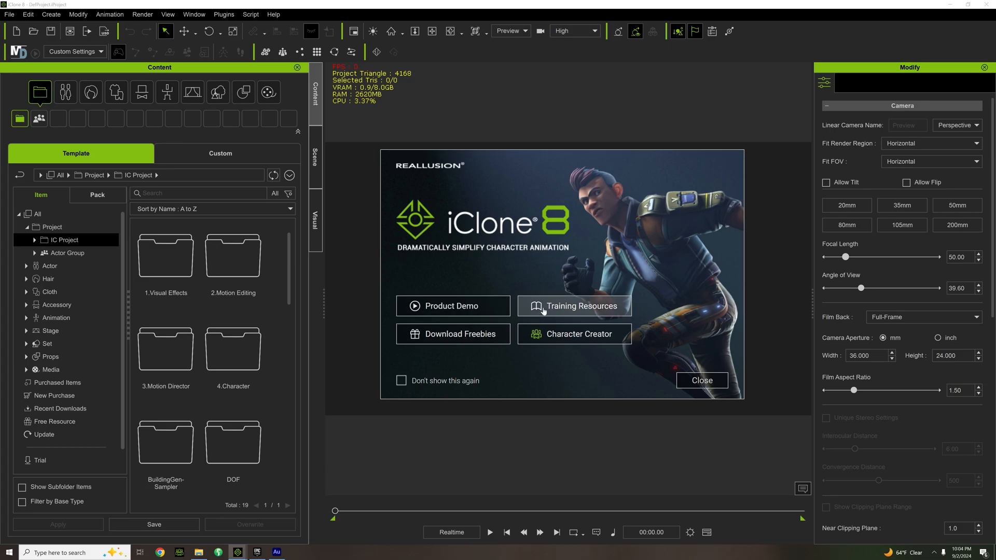
mouse_move(560, 344)
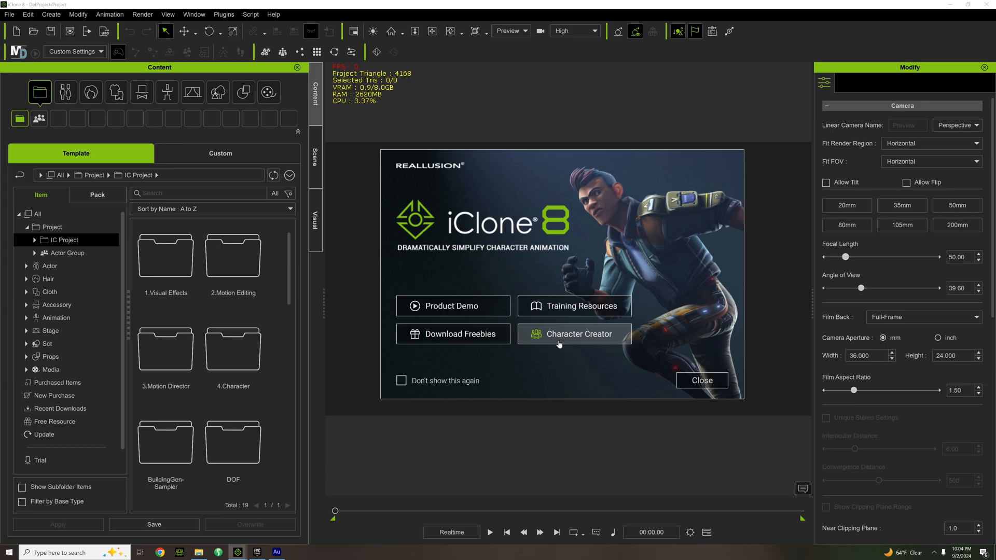
mouse_move(569, 339)
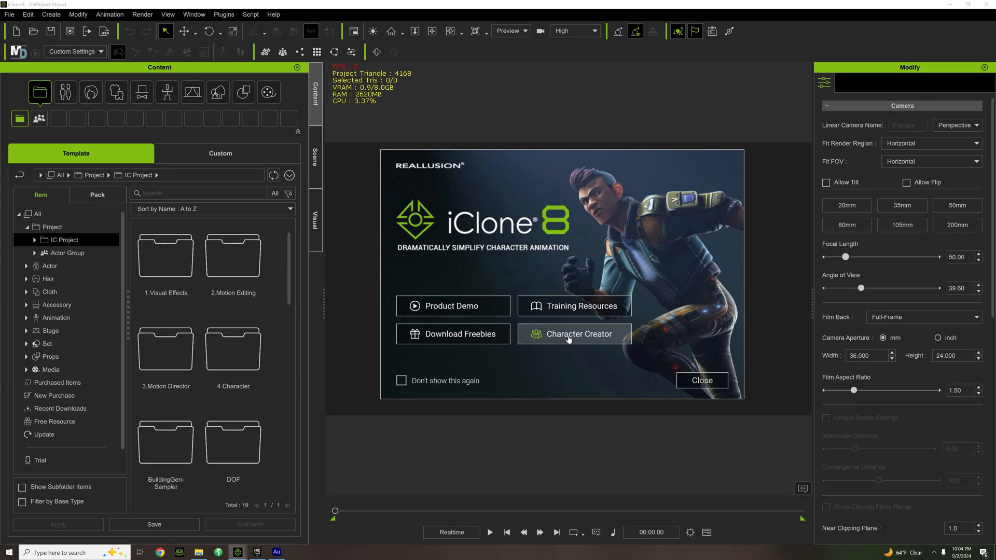
- Close the welcome screen and browse the Avatar, Actor, Cloth, Animation, Set and Props library categories
left_click(702, 379)
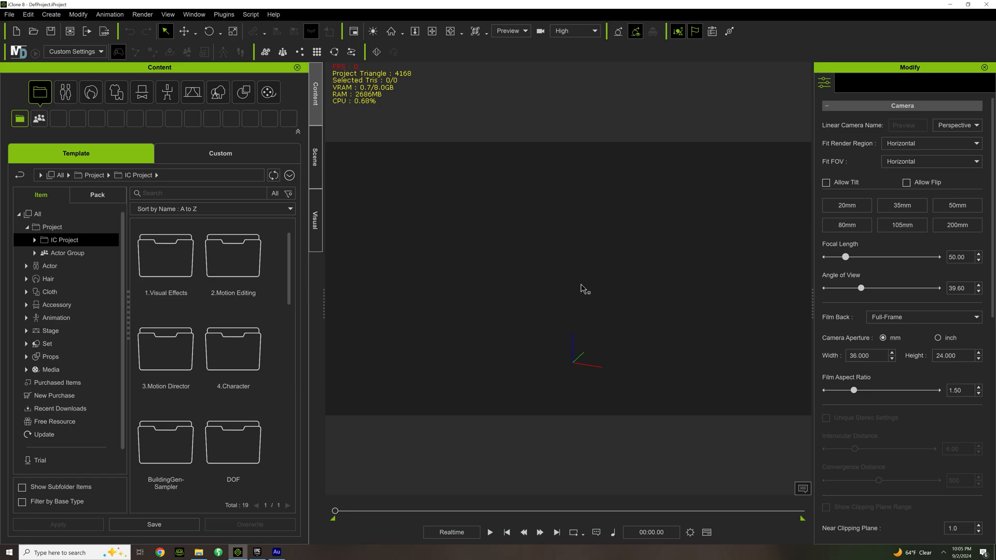
mouse_move(566, 296)
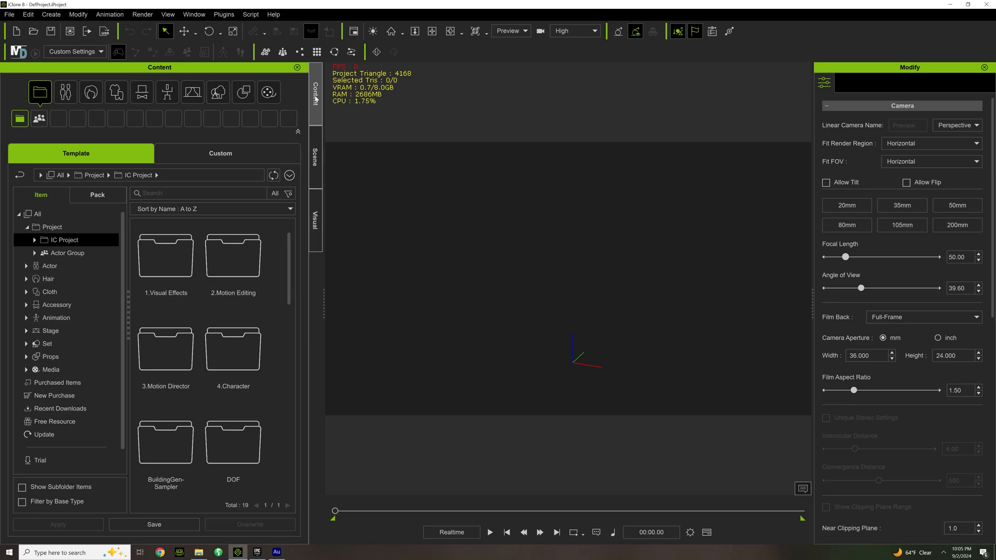
mouse_move(62, 128)
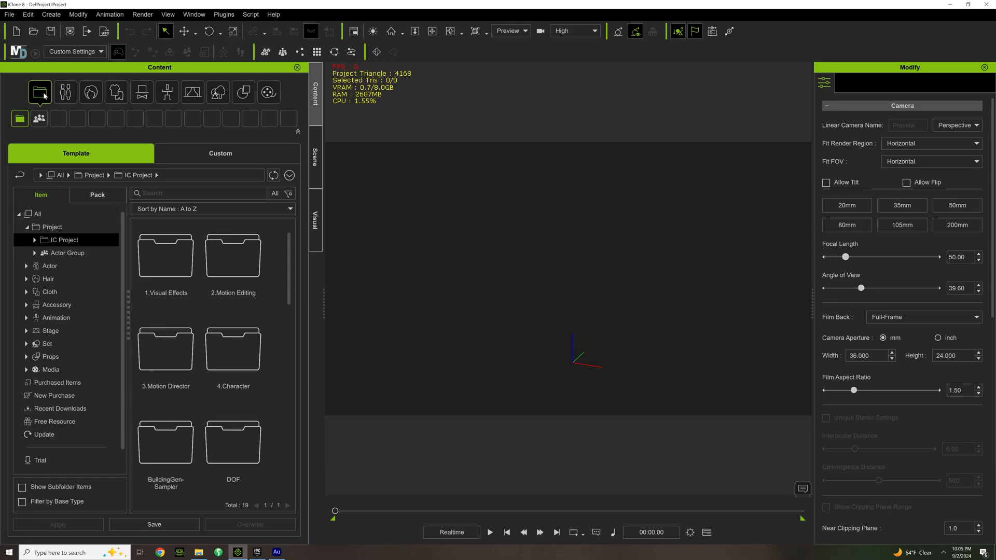
left_click(65, 93)
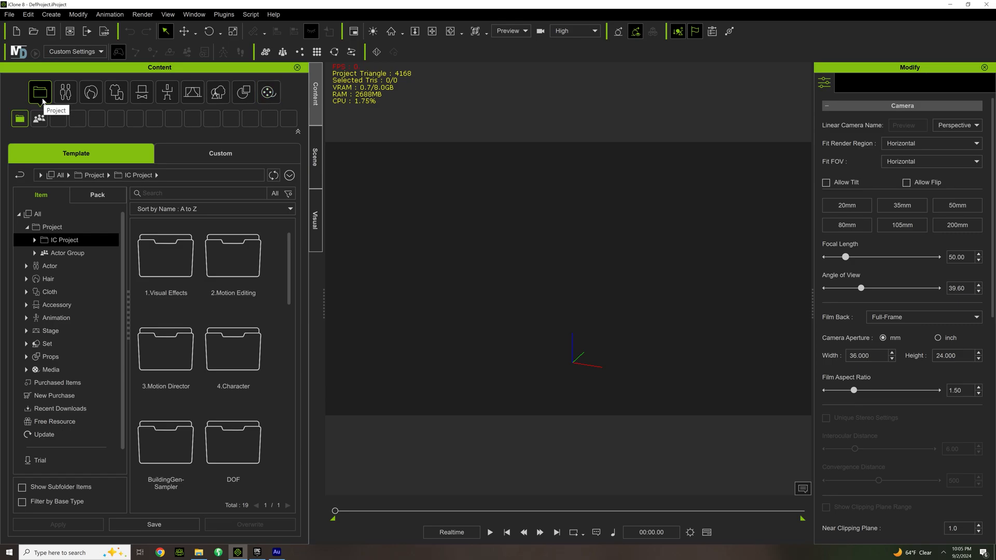
left_click(64, 93)
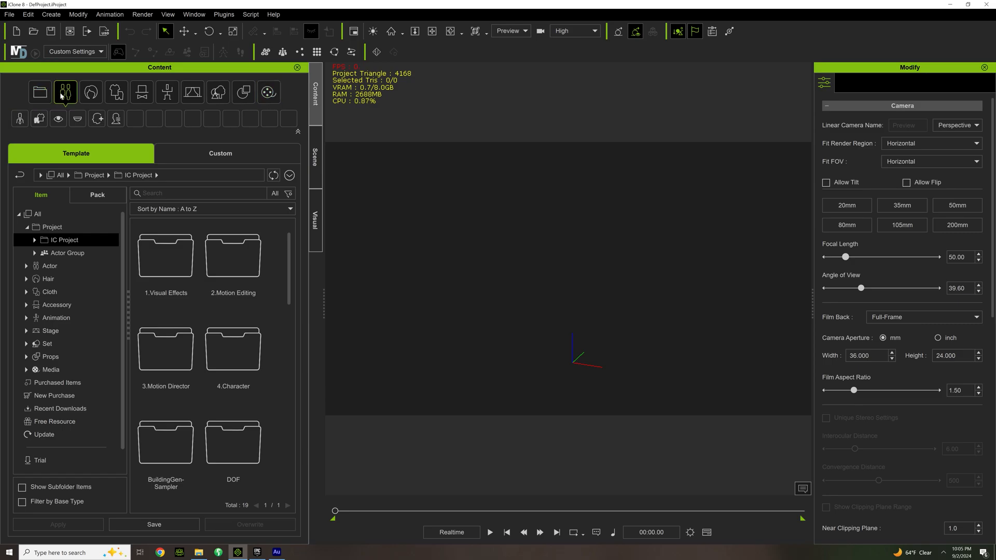
left_click(91, 92)
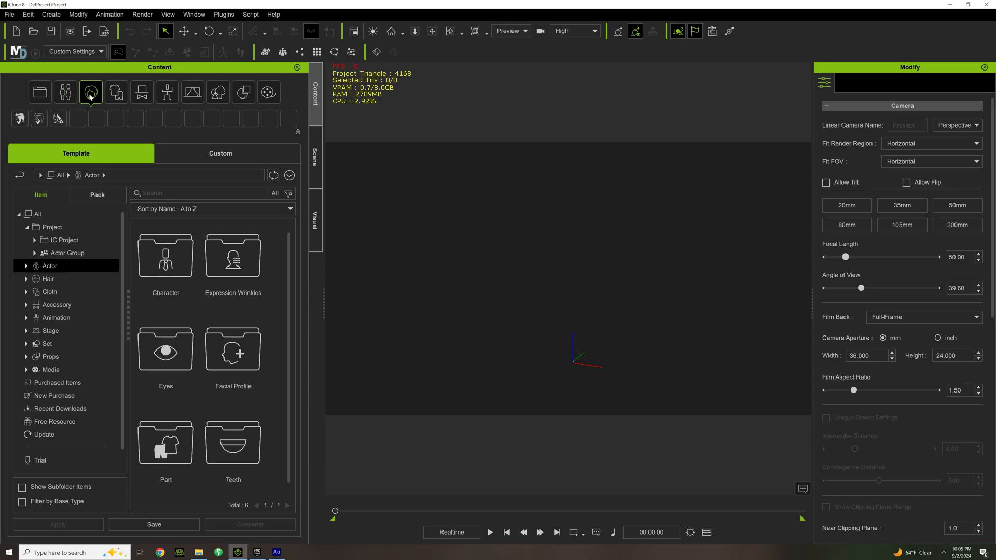
left_click(116, 93)
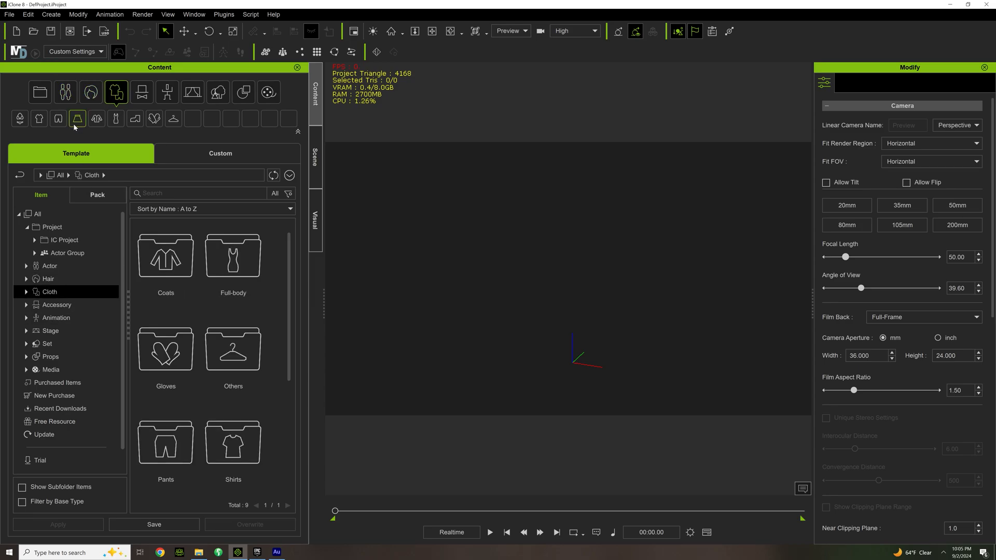
mouse_move(116, 128)
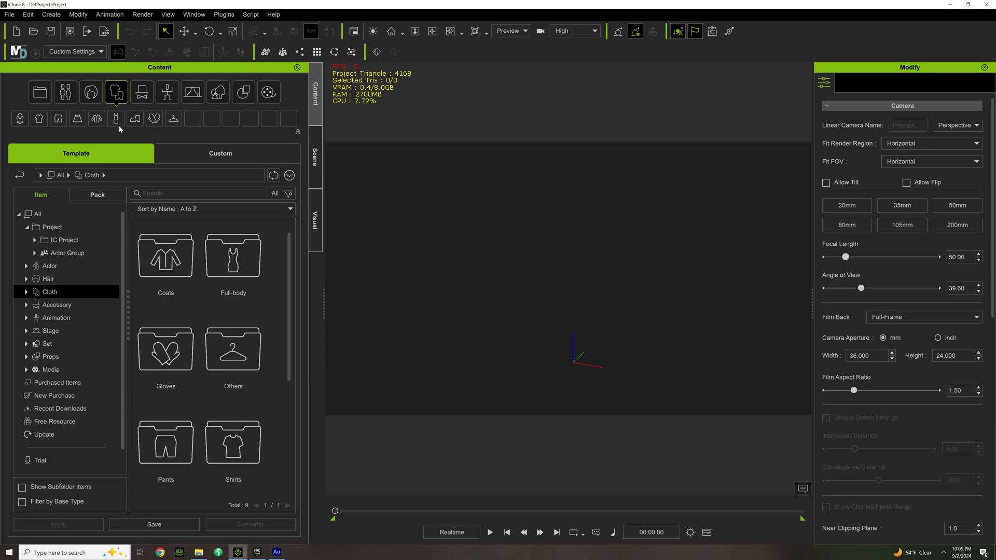
left_click(166, 93)
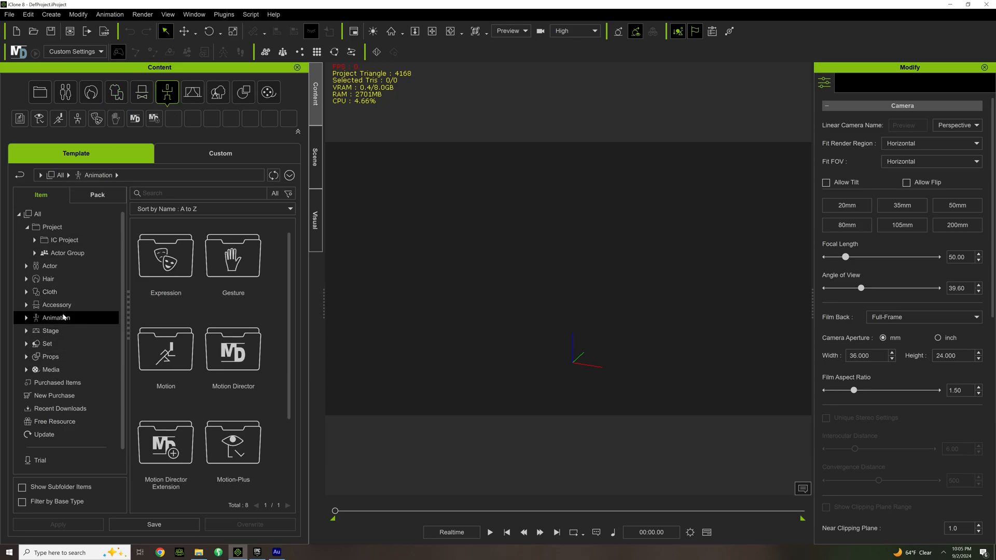
left_click(192, 92)
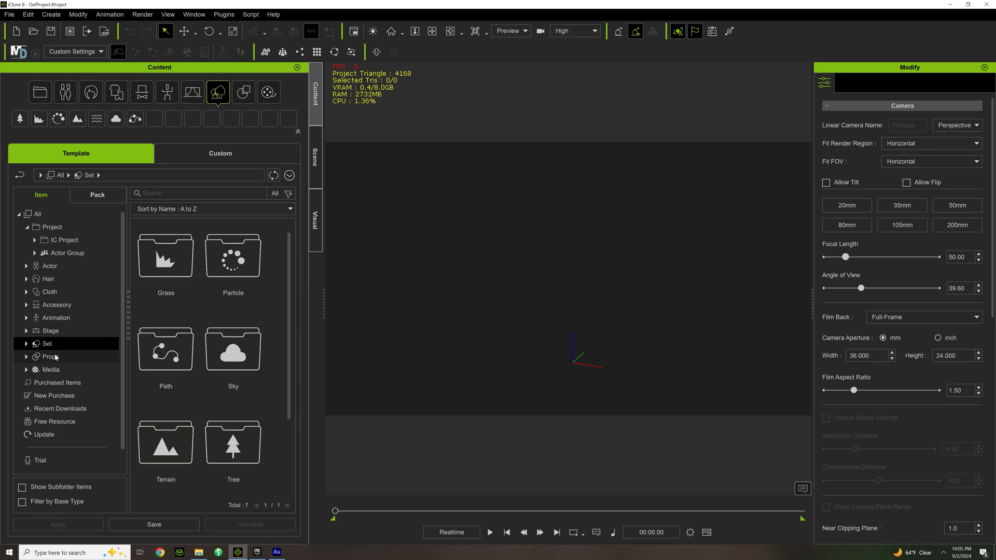
left_click(50, 356)
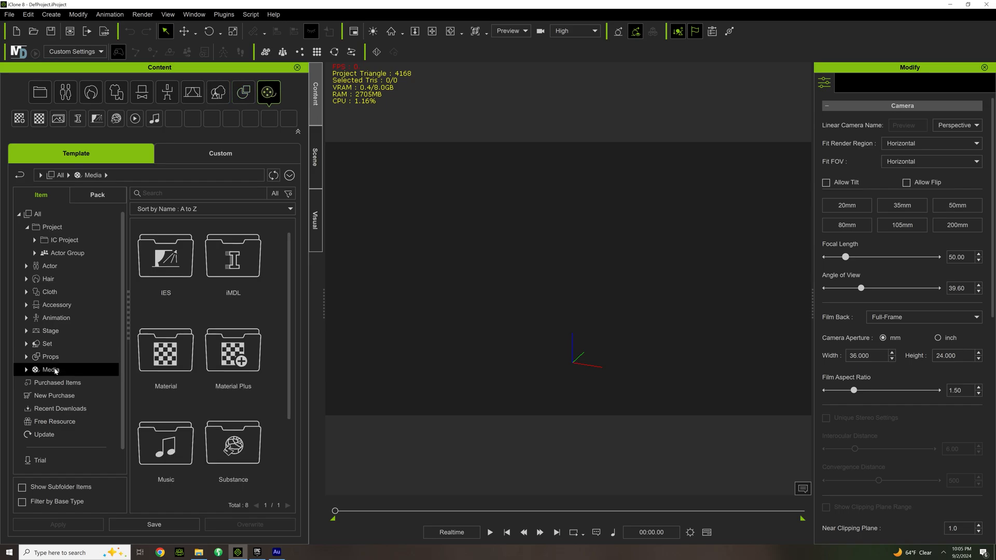
mouse_move(204, 318)
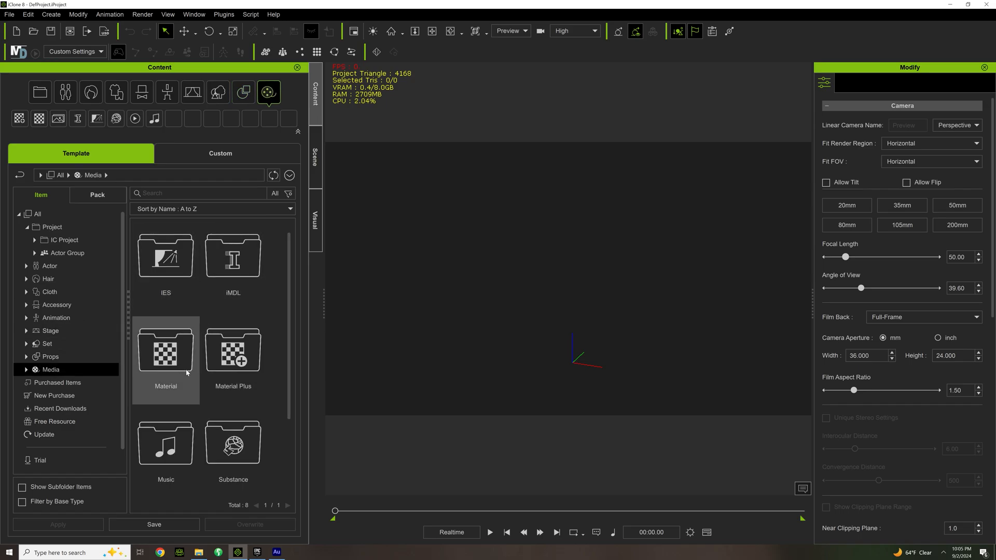
- Show the Scene item list, widen its panel, and browse the Modify and Create menus
left_click(315, 158)
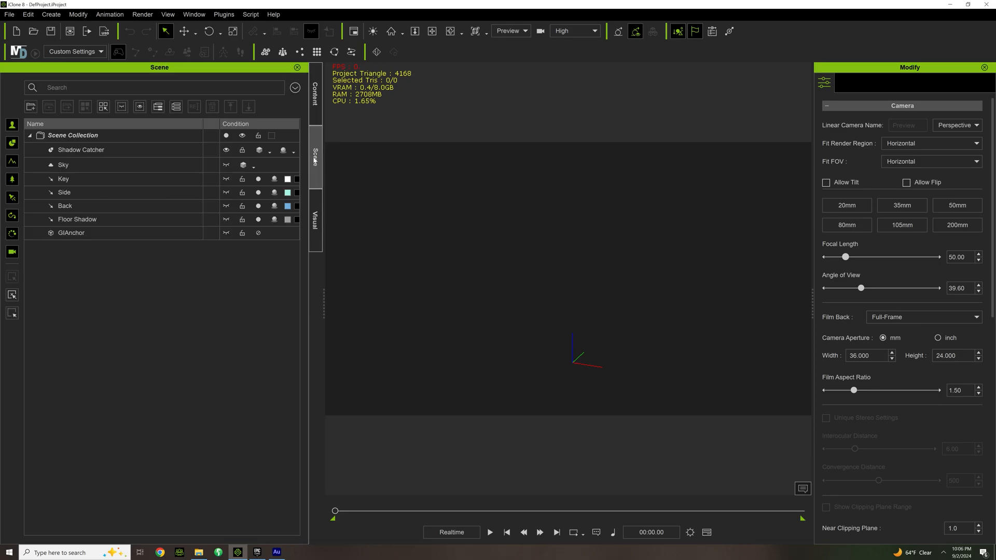
left_click(77, 219)
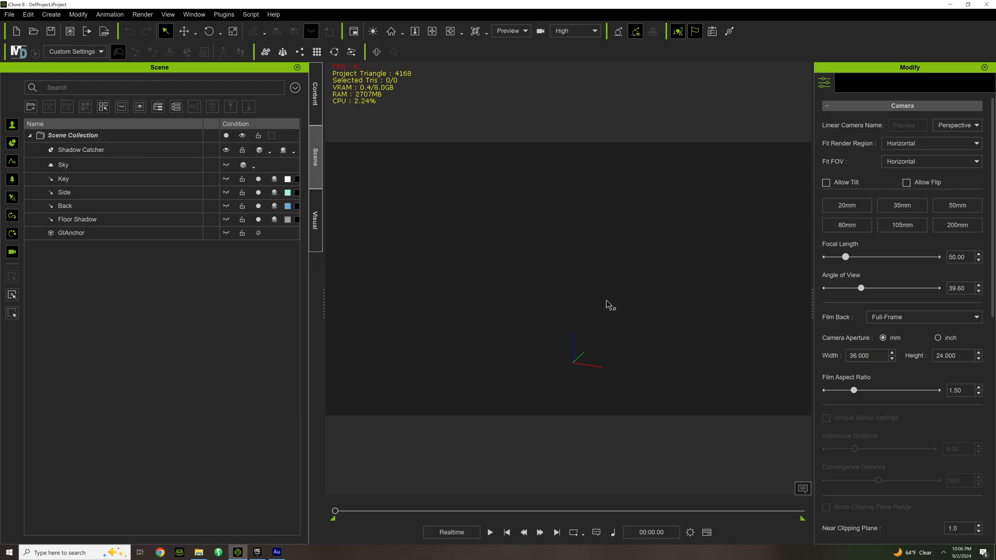
mouse_move(347, 266)
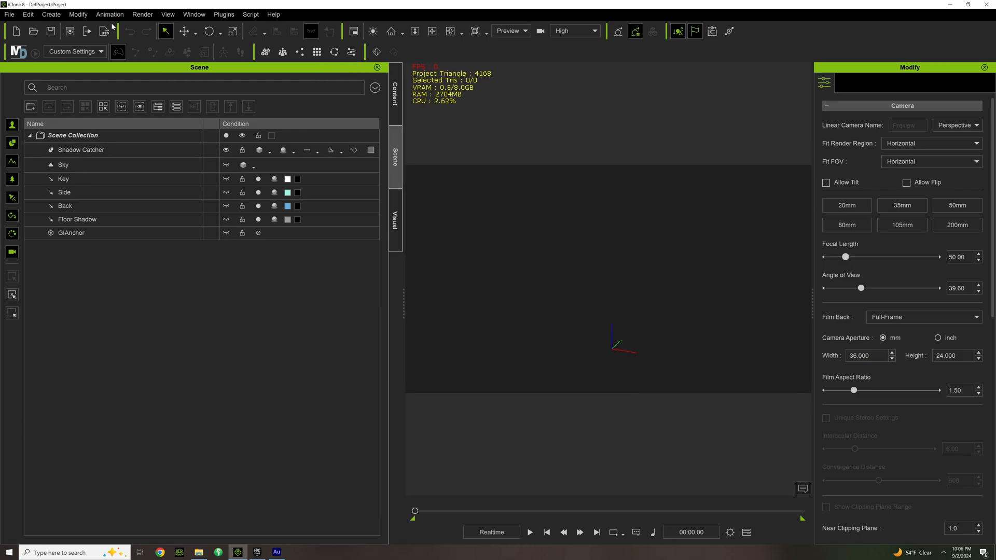
left_click(77, 14)
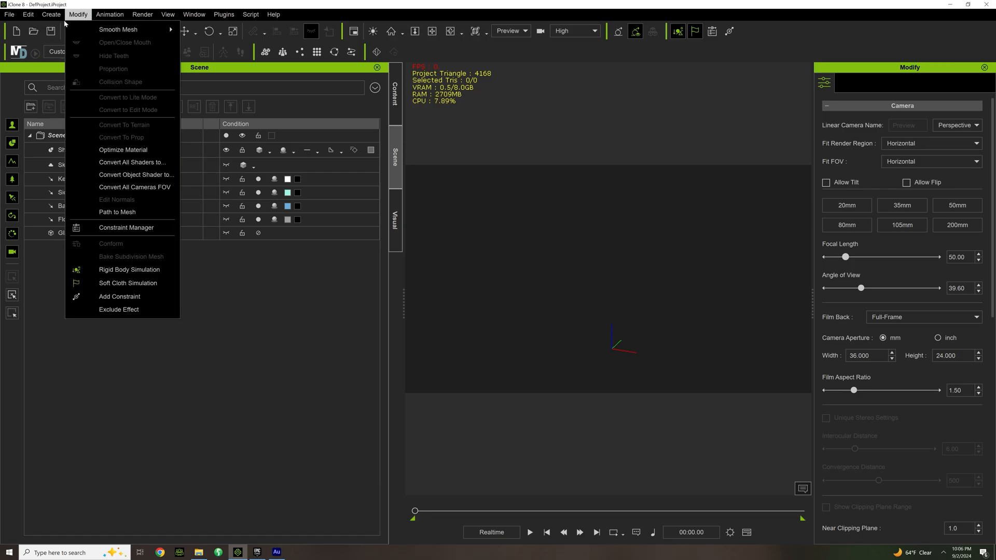
left_click(50, 14)
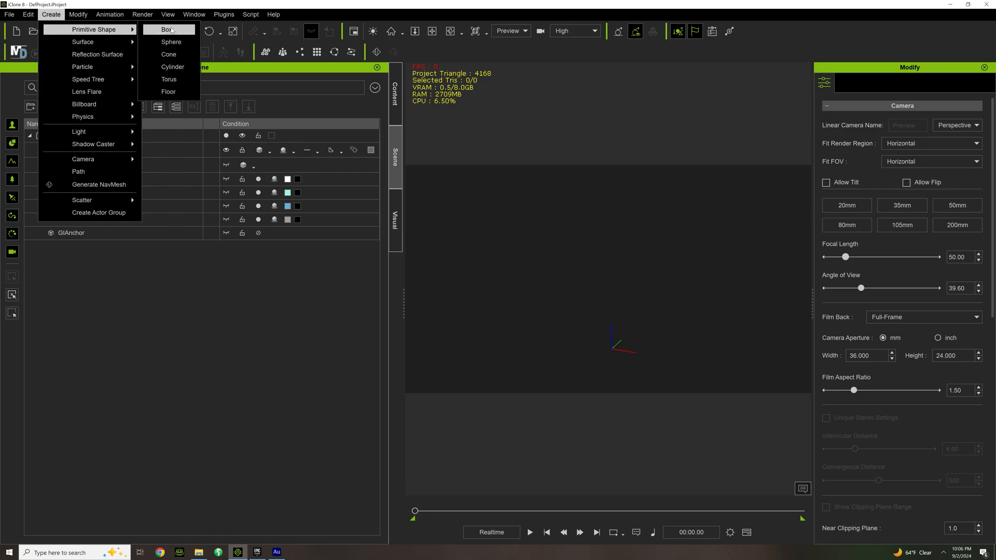
left_click(167, 29)
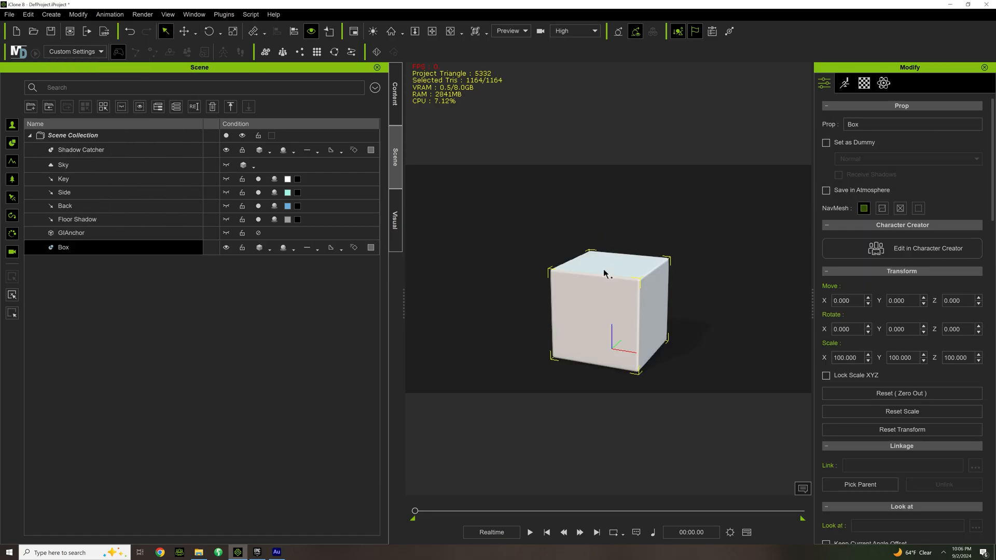
left_click(241, 247)
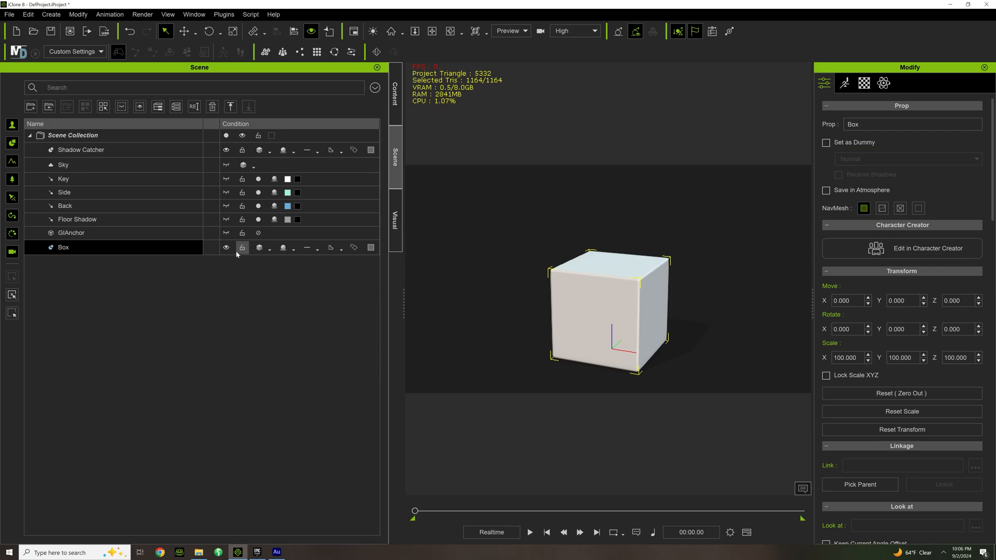
left_click(226, 247)
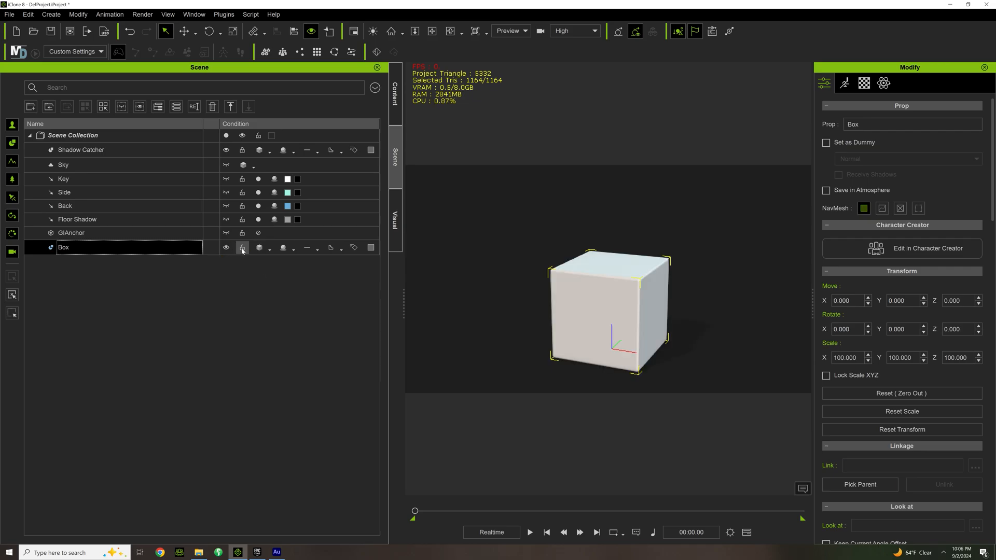
mouse_move(242, 248)
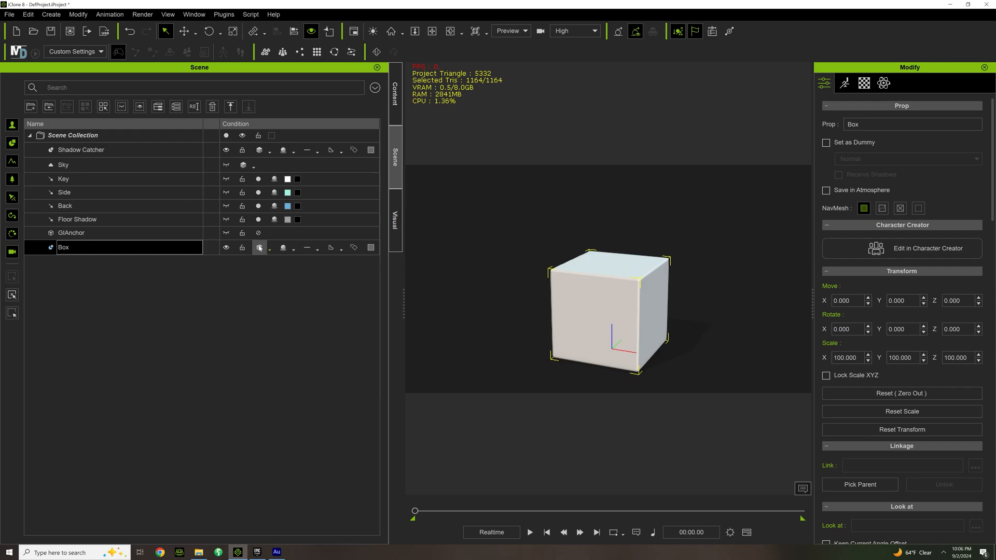
left_click(258, 248)
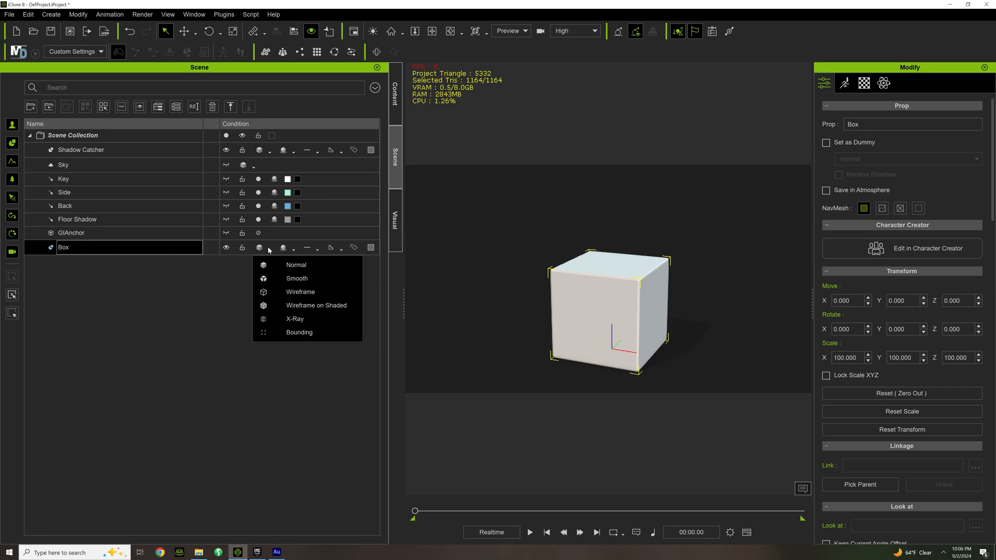
mouse_move(300, 291)
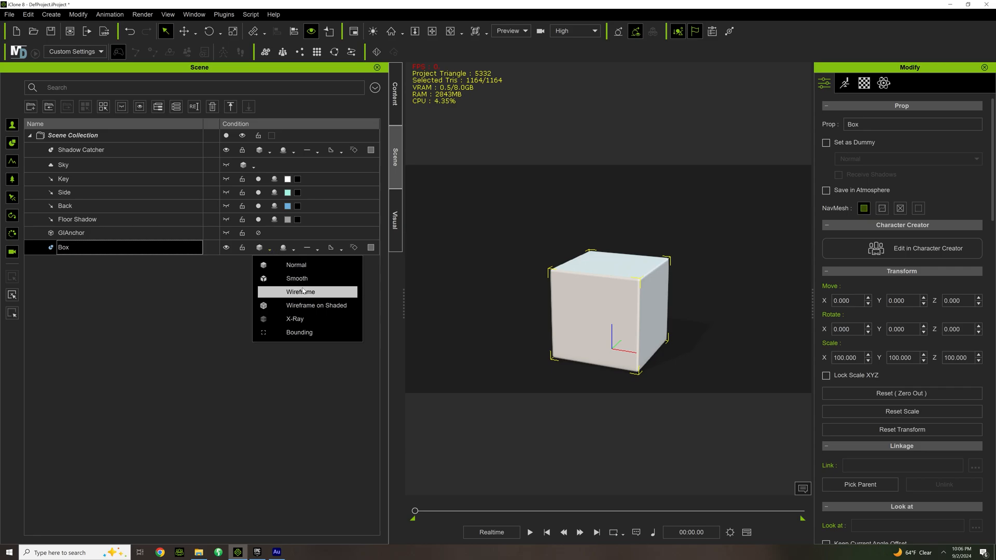
left_click(300, 292)
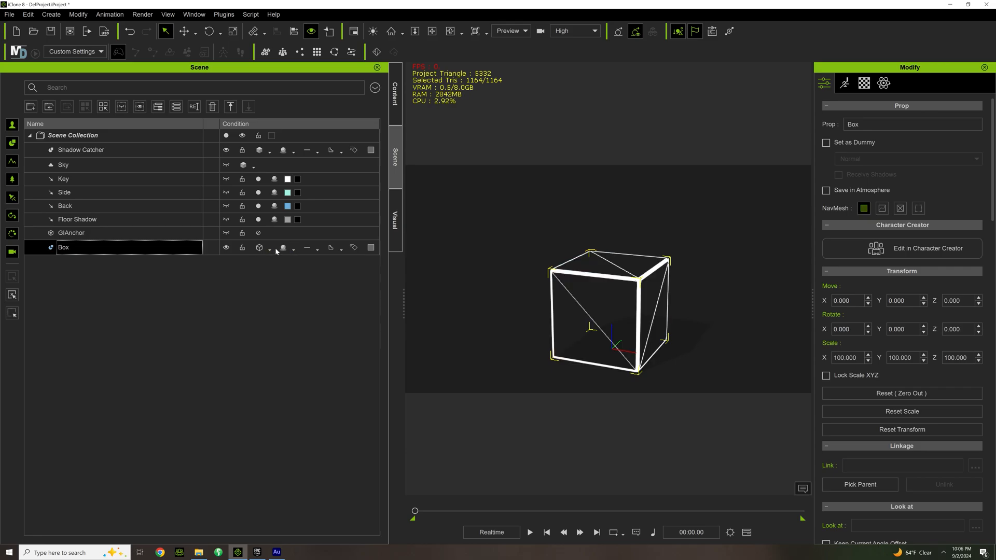
left_click(284, 248)
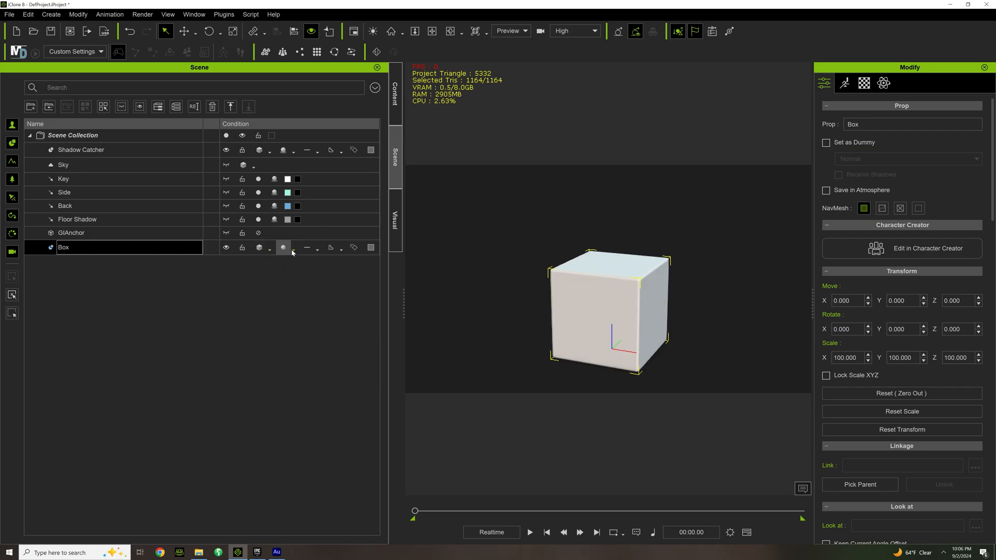
left_click(284, 248)
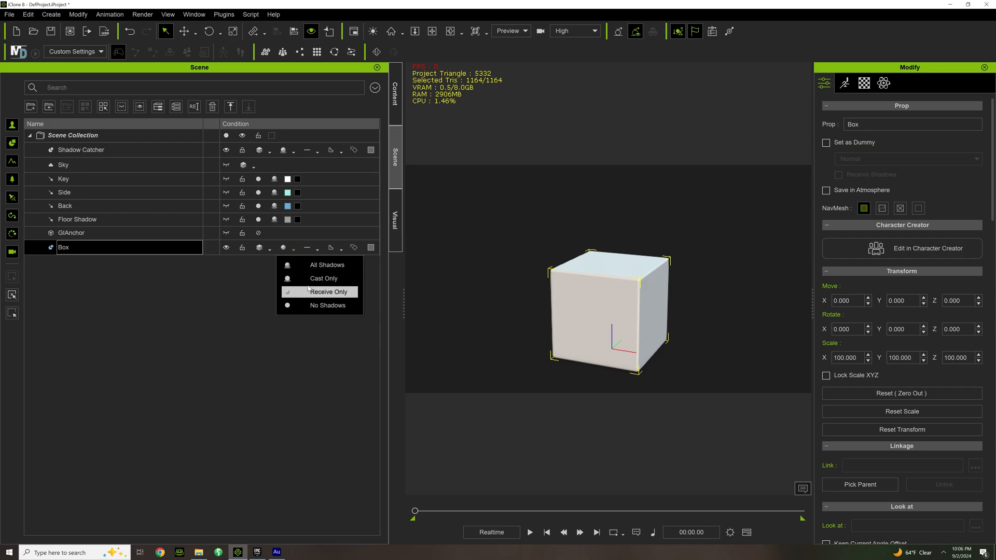
mouse_move(327, 266)
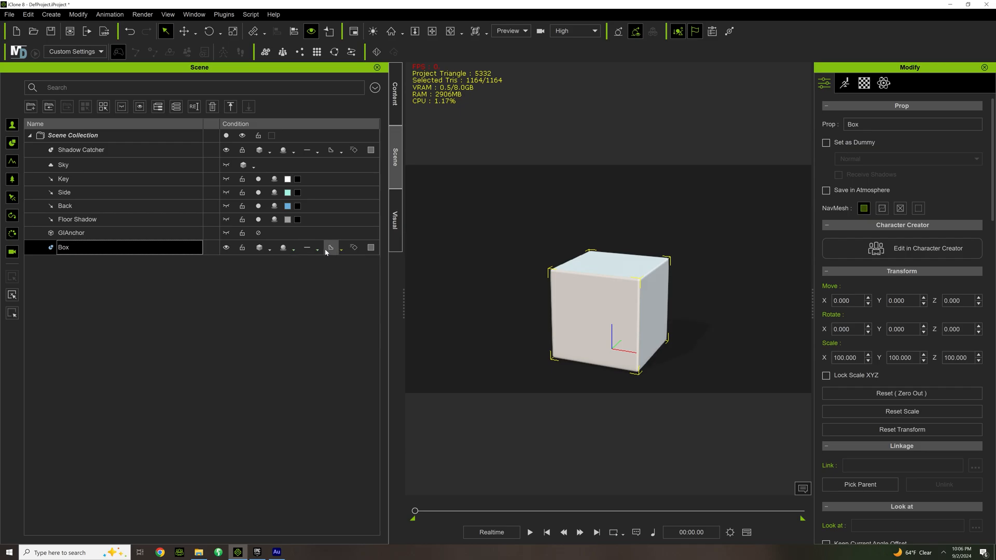
left_click(330, 248)
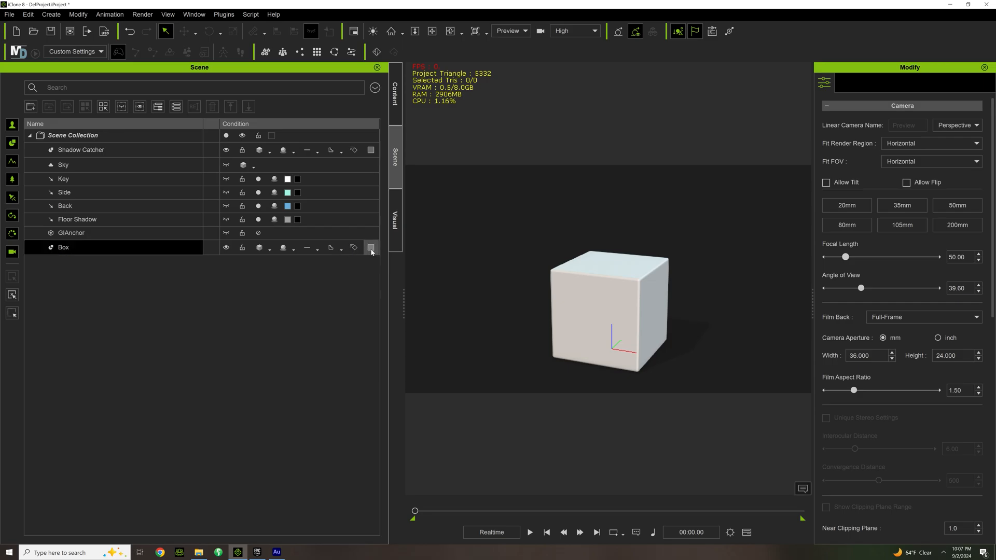
left_click(316, 248)
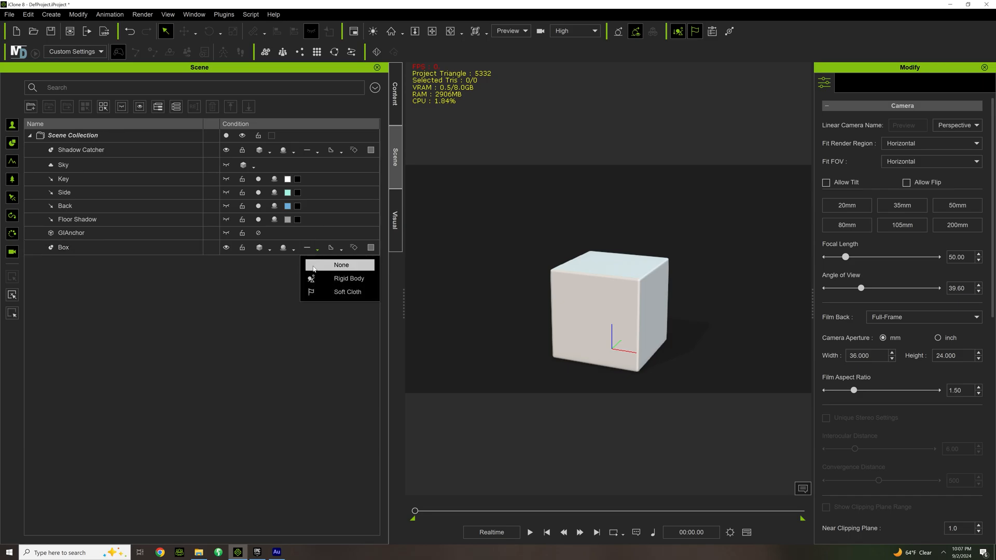
left_click(340, 264)
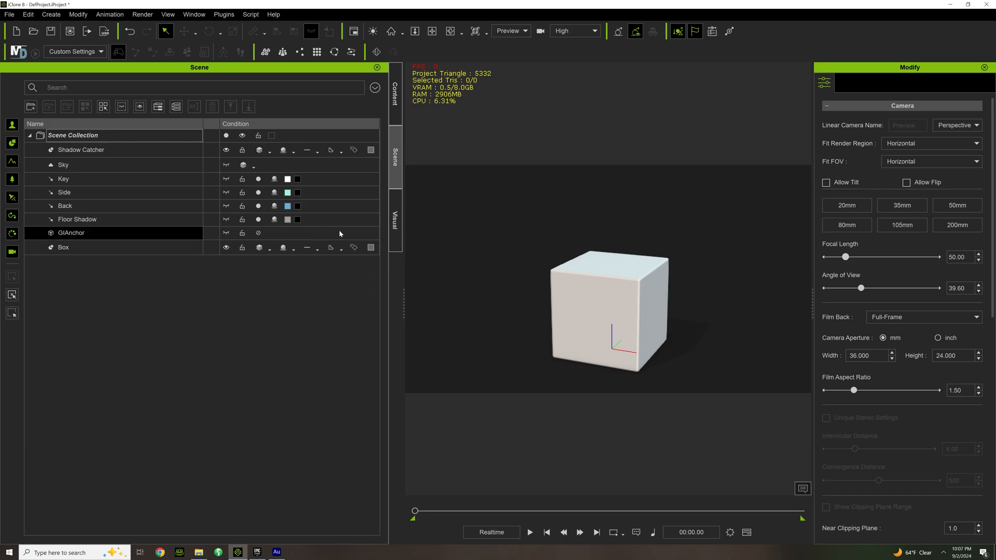
- Browse the Visual settings: Atmosphere, Shadow, Toon Shader, Post Effect, then Global Illumination
left_click(394, 222)
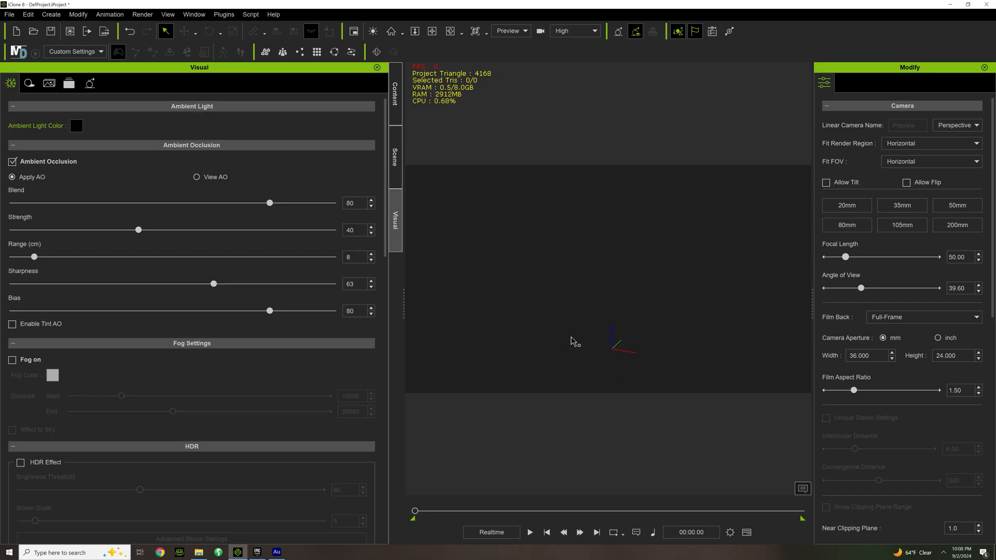
mouse_move(571, 346)
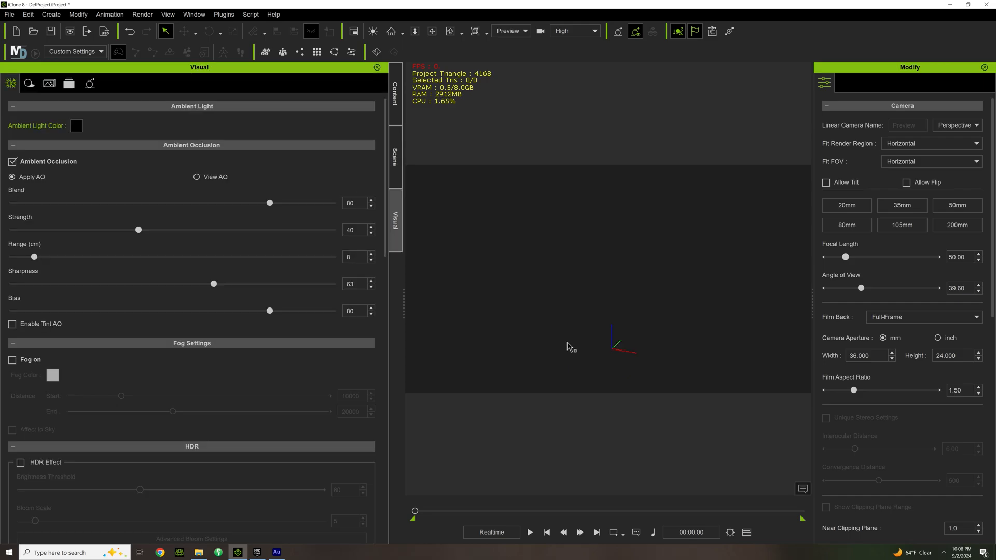
scroll("down", 3)
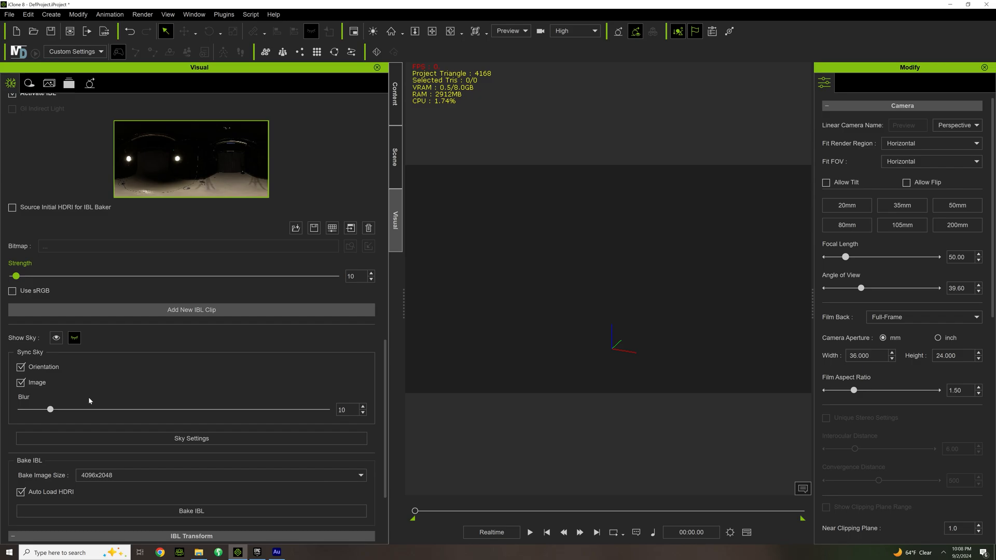
left_click(28, 83)
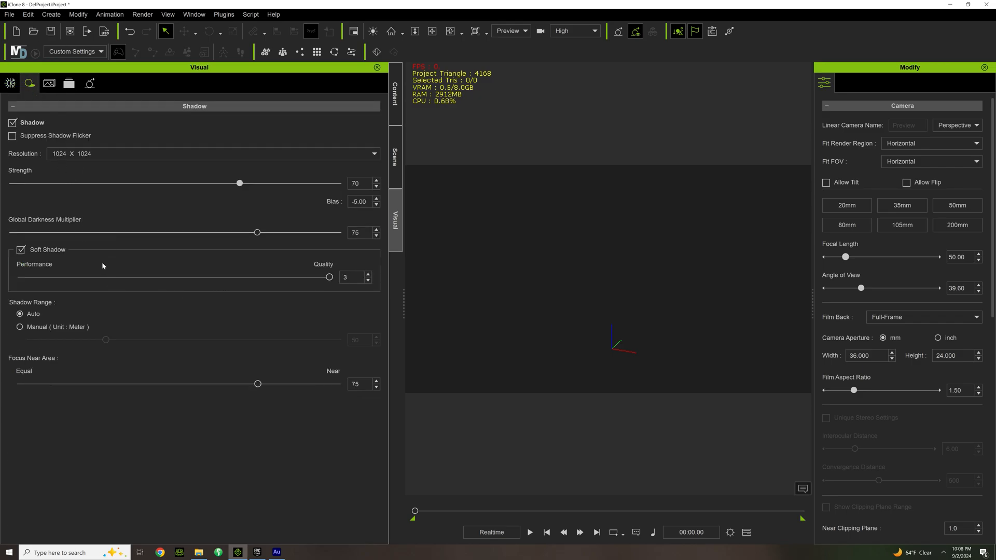
left_click(48, 83)
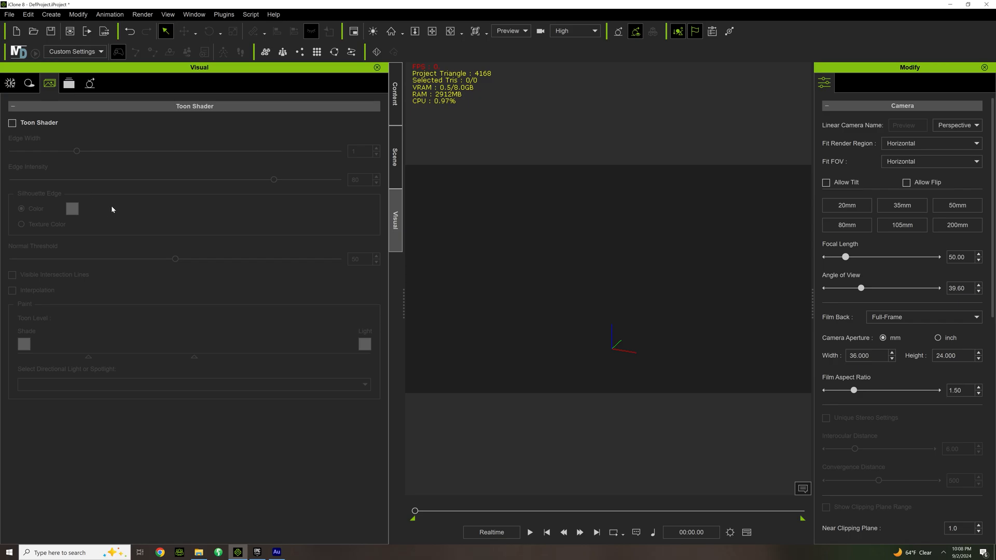
left_click(69, 83)
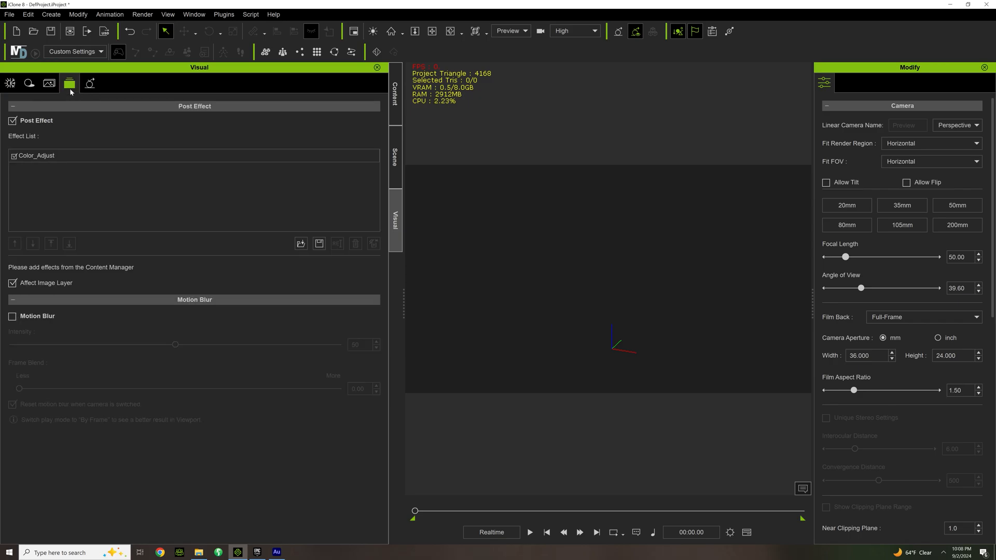
mouse_move(144, 289)
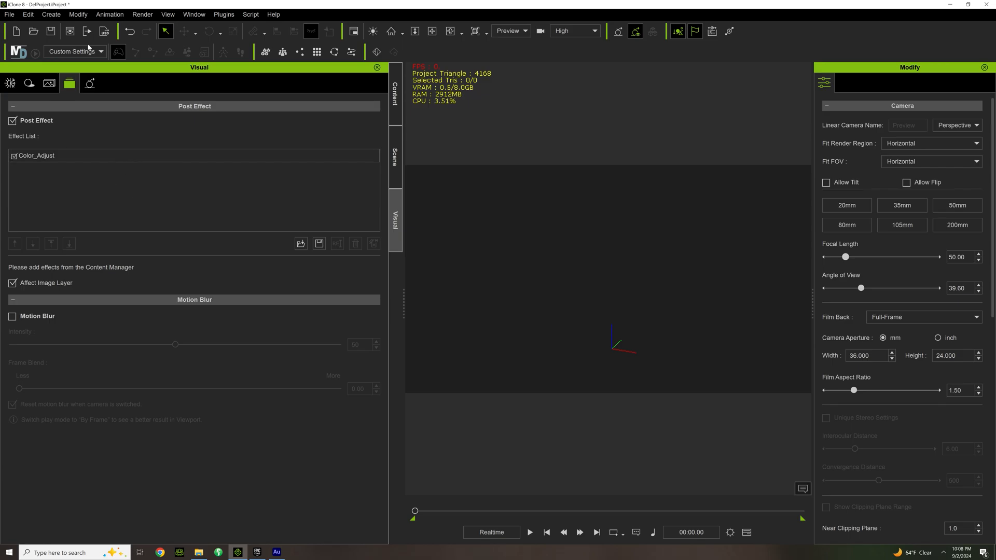
left_click(90, 83)
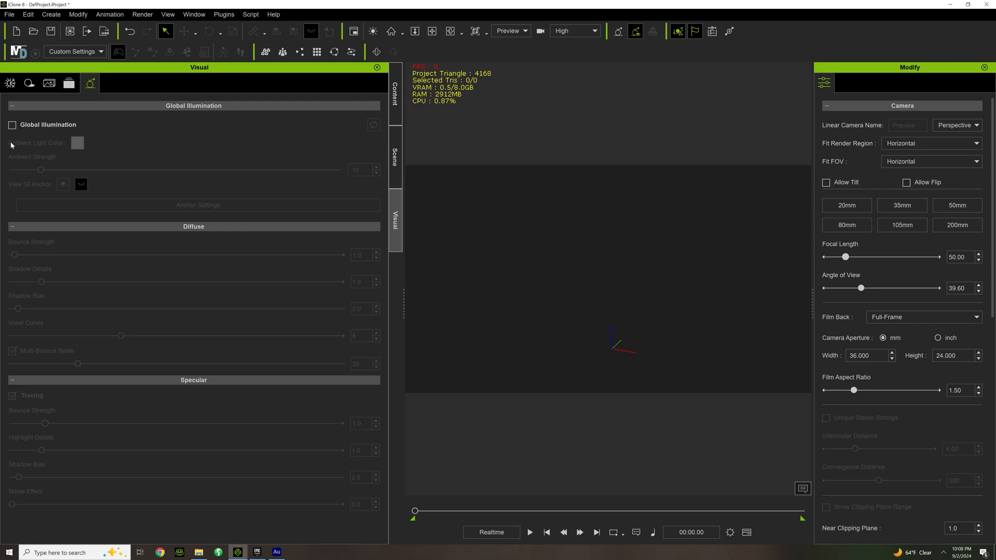
mouse_move(124, 165)
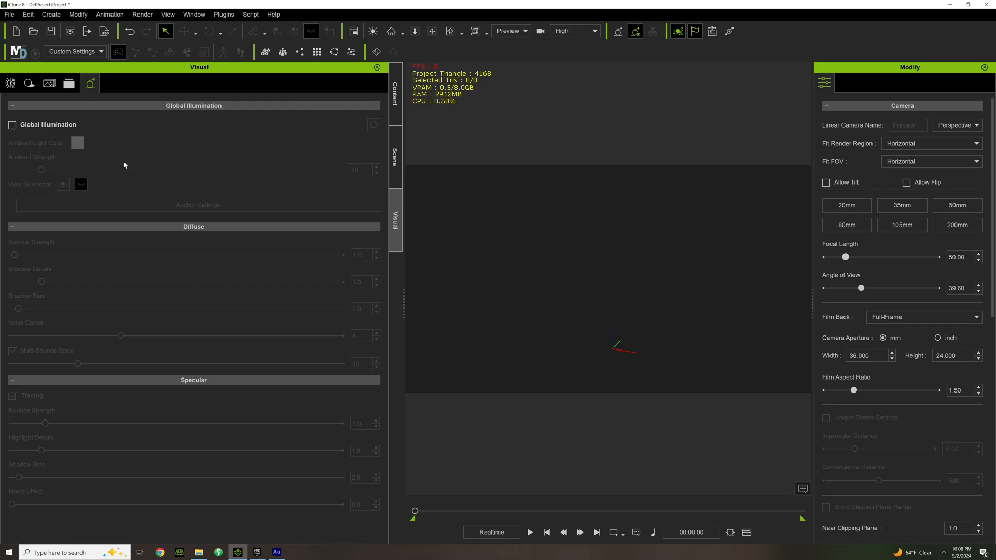
mouse_move(212, 308)
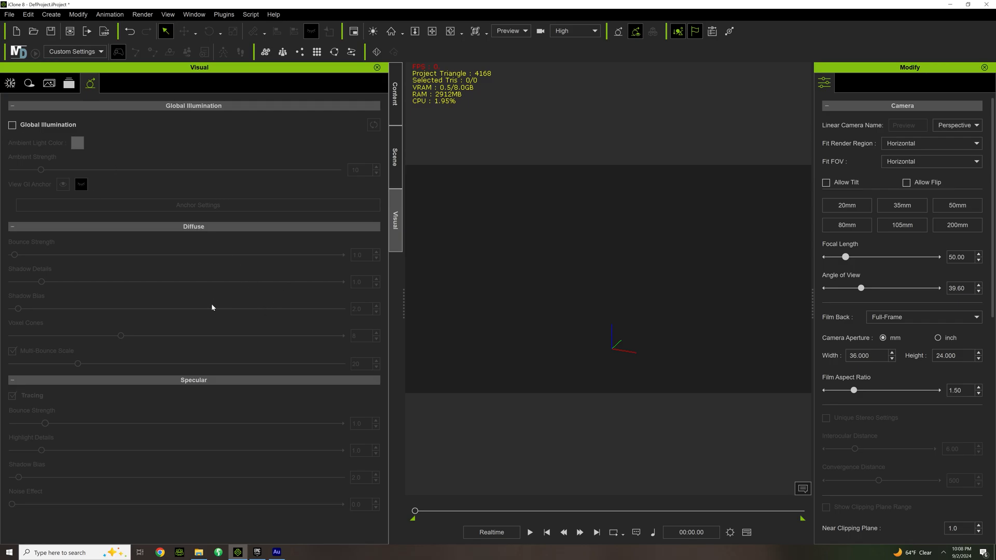
mouse_move(479, 520)
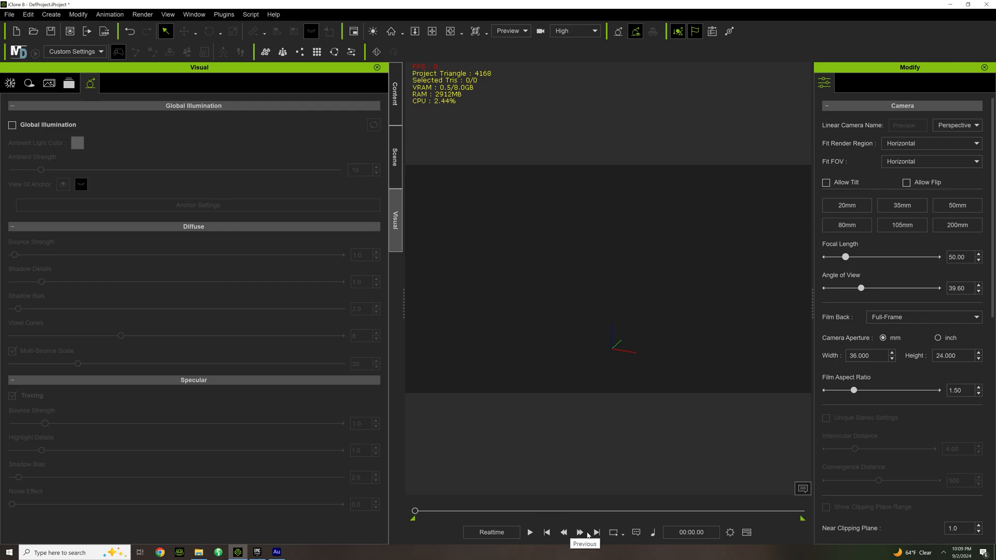
mouse_move(614, 532)
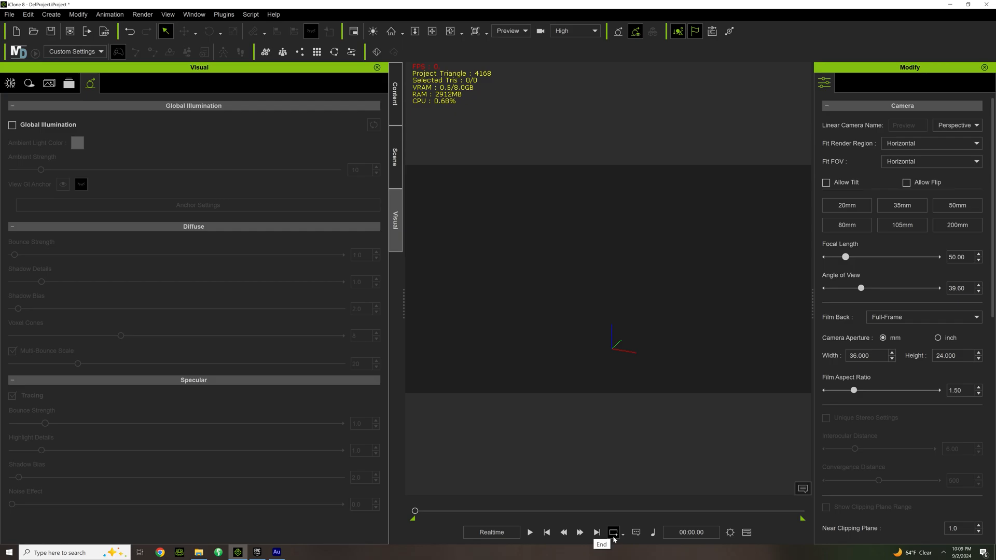
mouse_move(635, 532)
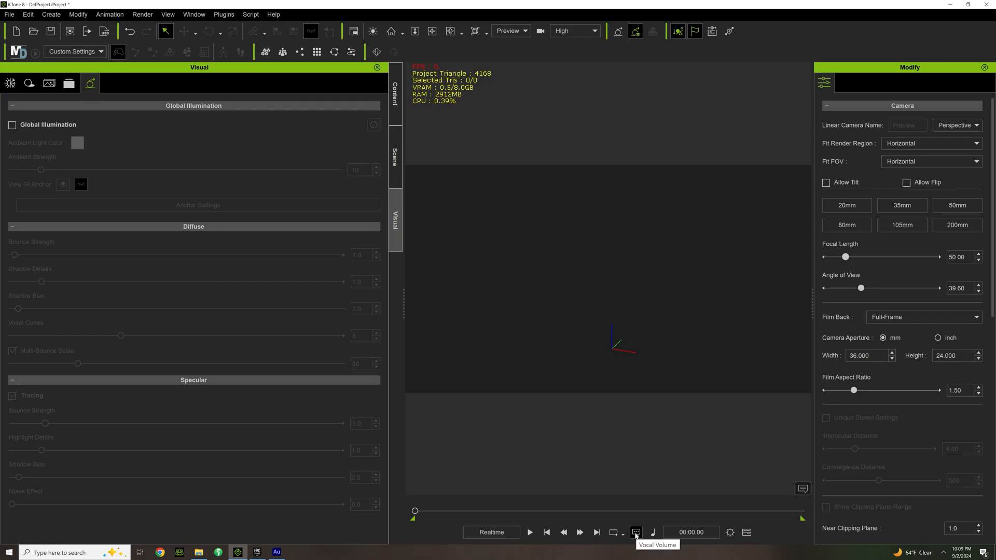
mouse_move(653, 532)
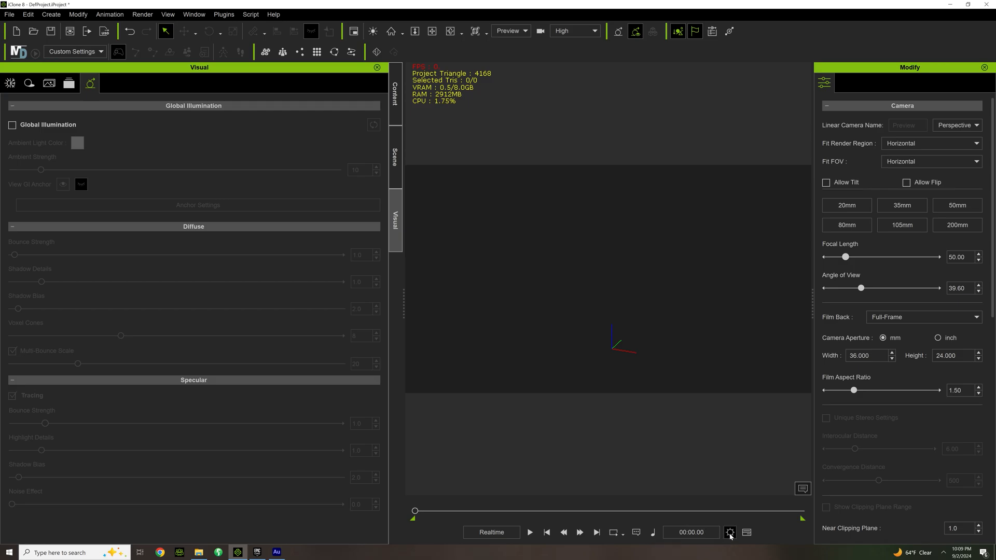
- Open Project settings, enter 5000, scroll through its options, and reposition the window rightward
left_click(730, 532)
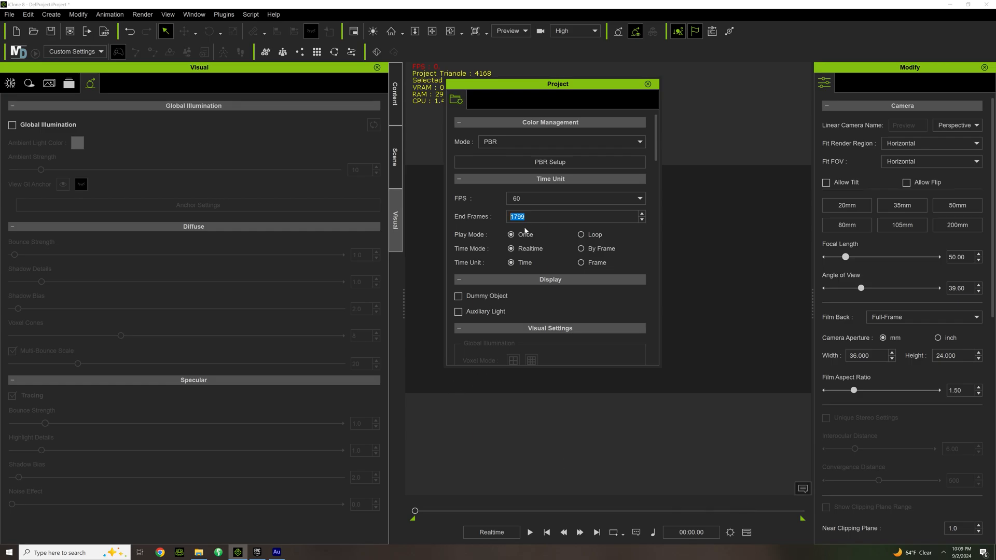
type("5000")
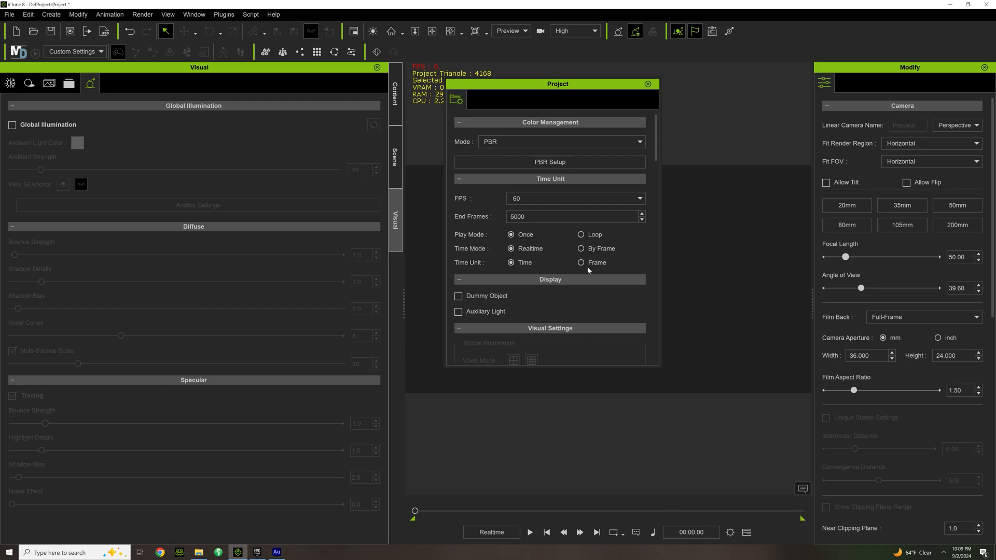
scroll("down", 3)
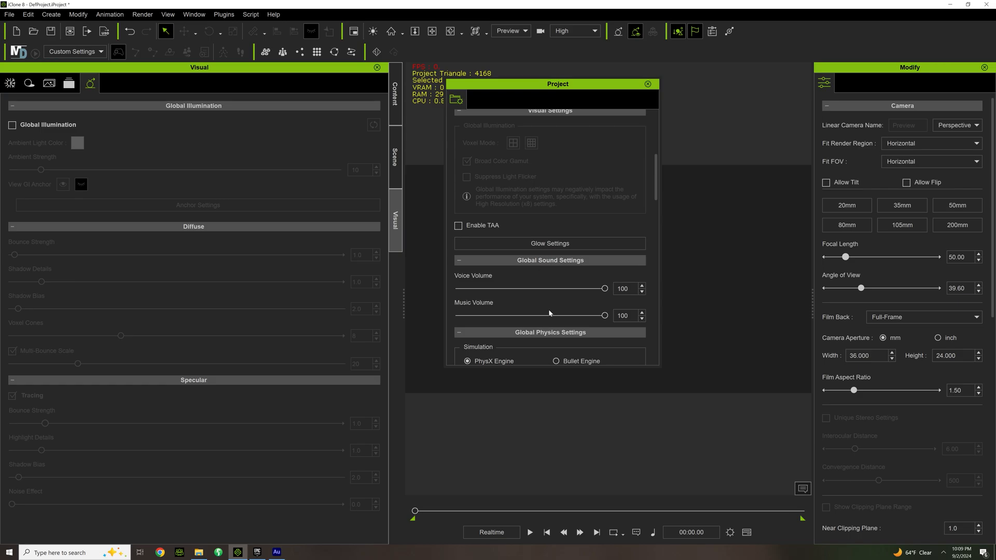
mouse_move(524, 323)
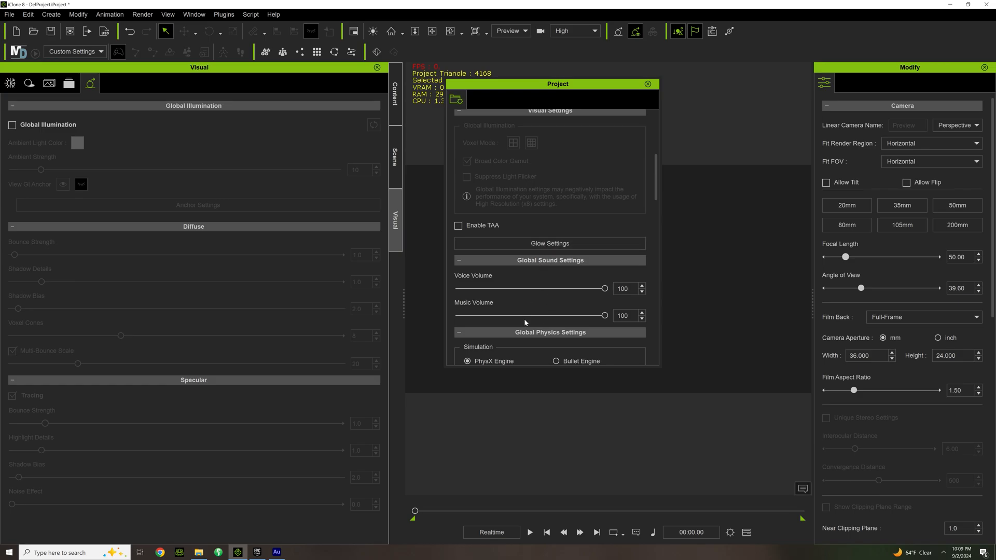
scroll("down", 3)
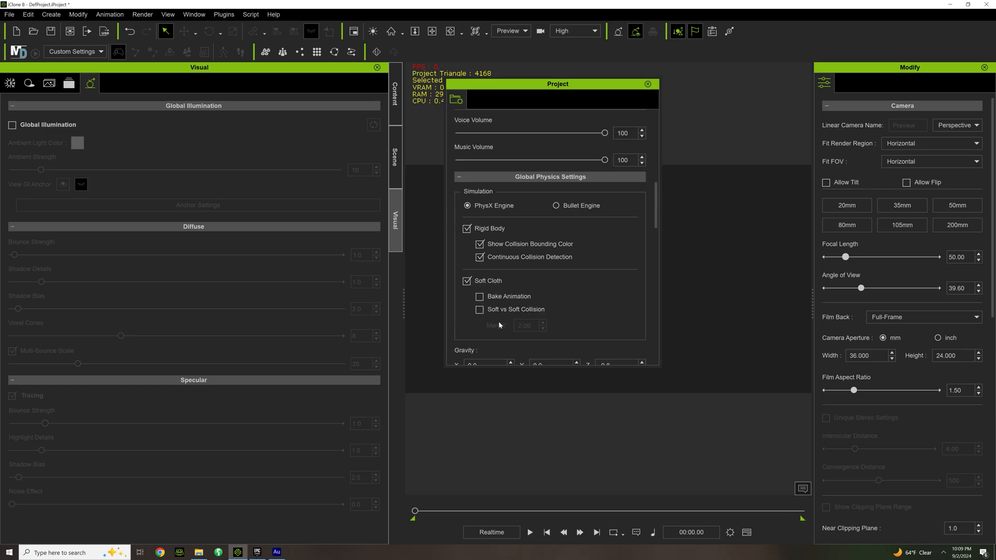
scroll("down", 3)
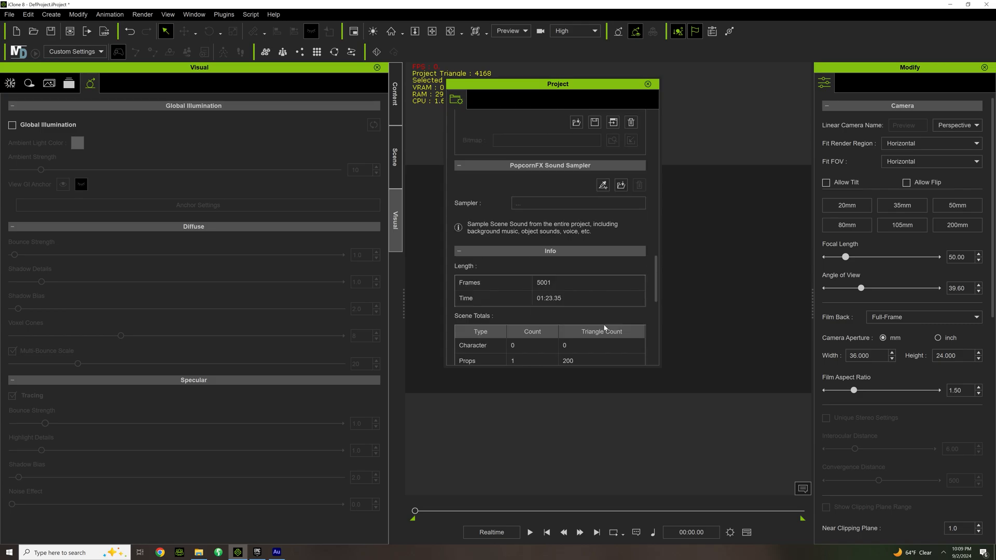
scroll("down", 3)
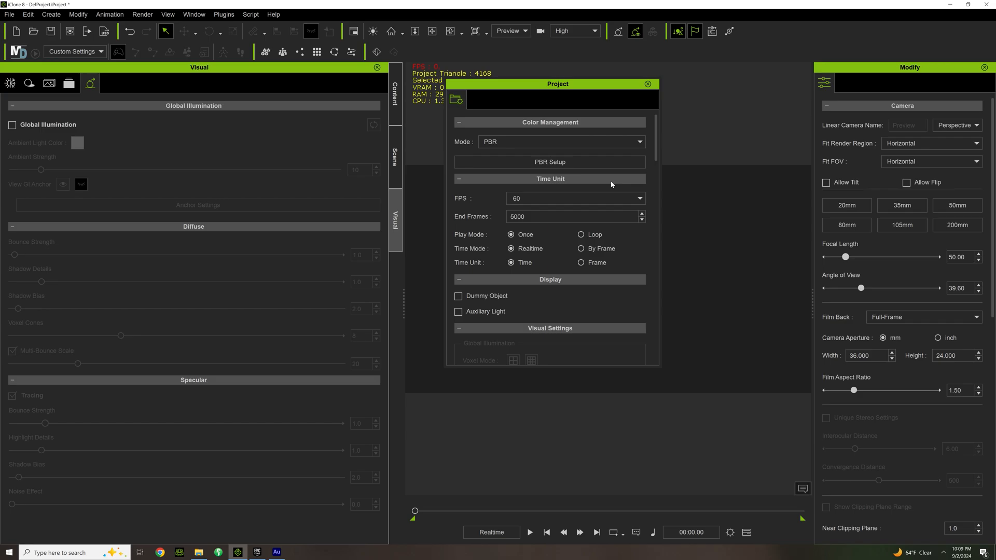
left_click_drag(557, 83, 680, 122)
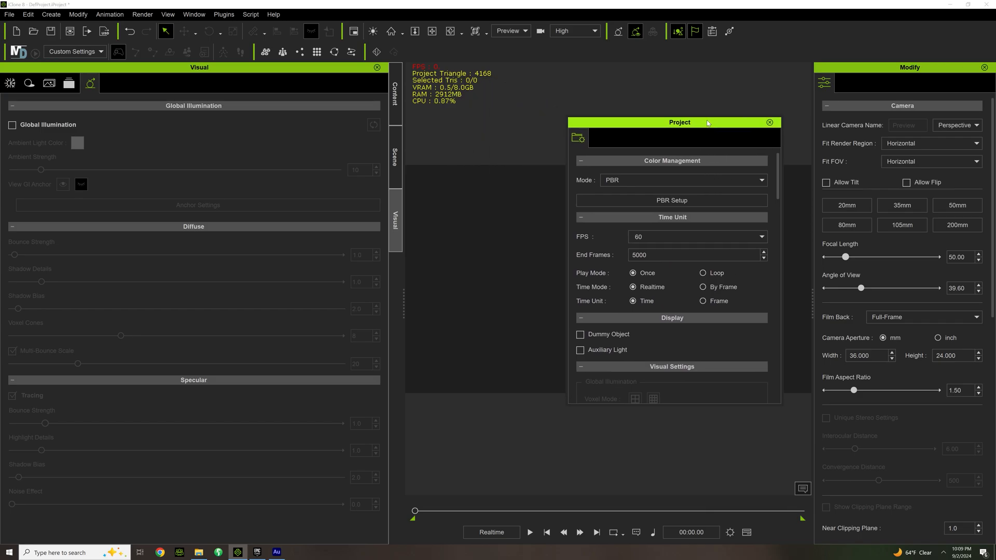
left_click_drag(680, 122, 617, 185)
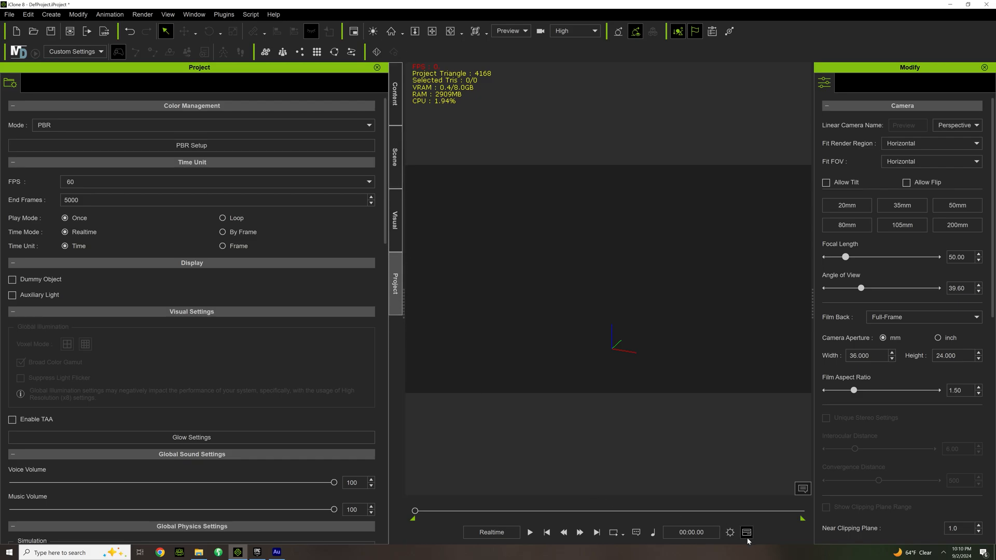
- Open the timeline, move the playhead to frame 1151, and zoom out to see more frames
left_click(746, 532)
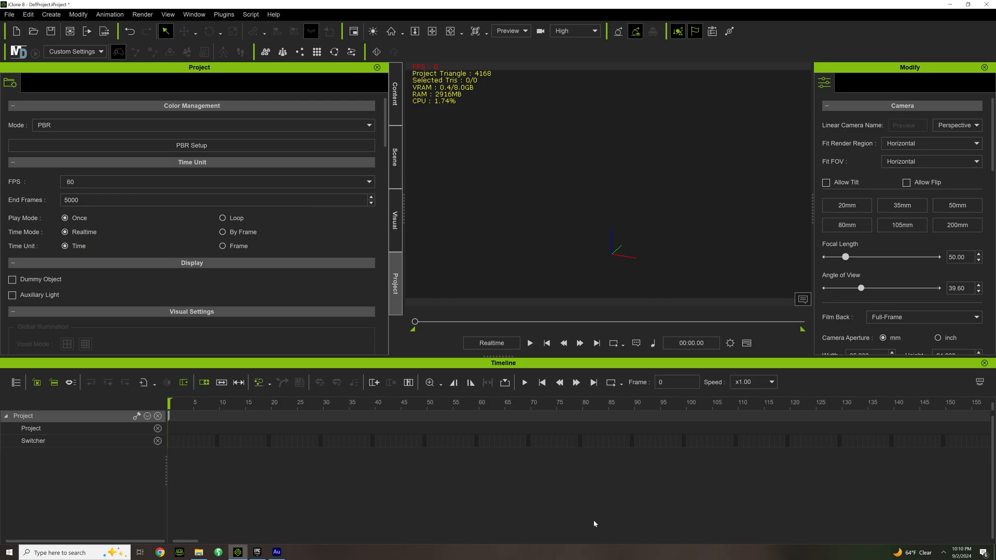
mouse_move(759, 283)
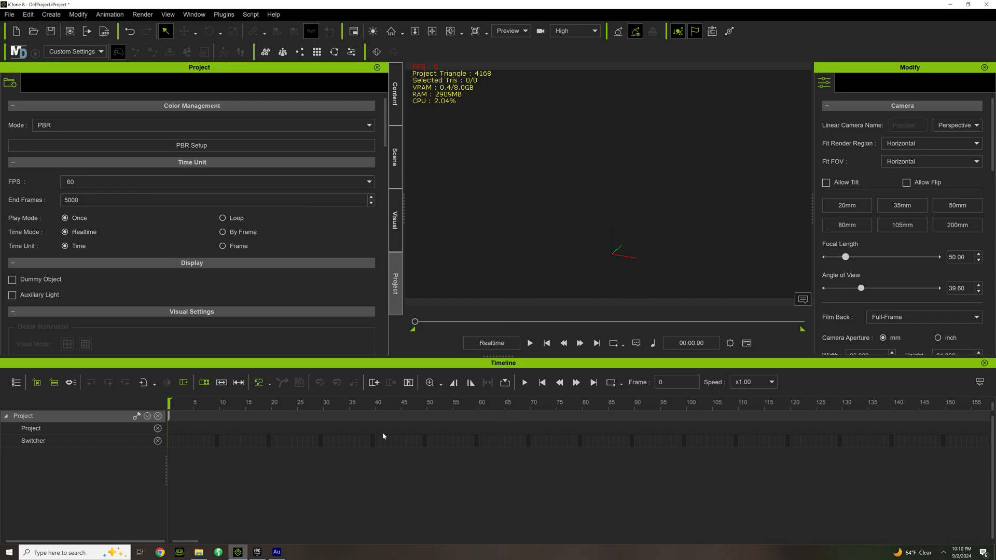
mouse_move(479, 430)
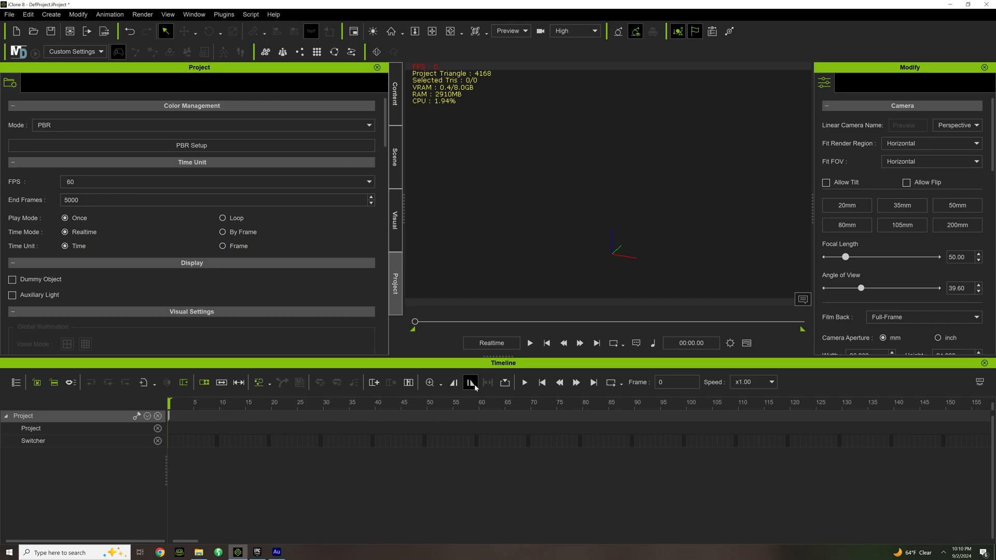
left_click_drag(415, 321, 503, 322)
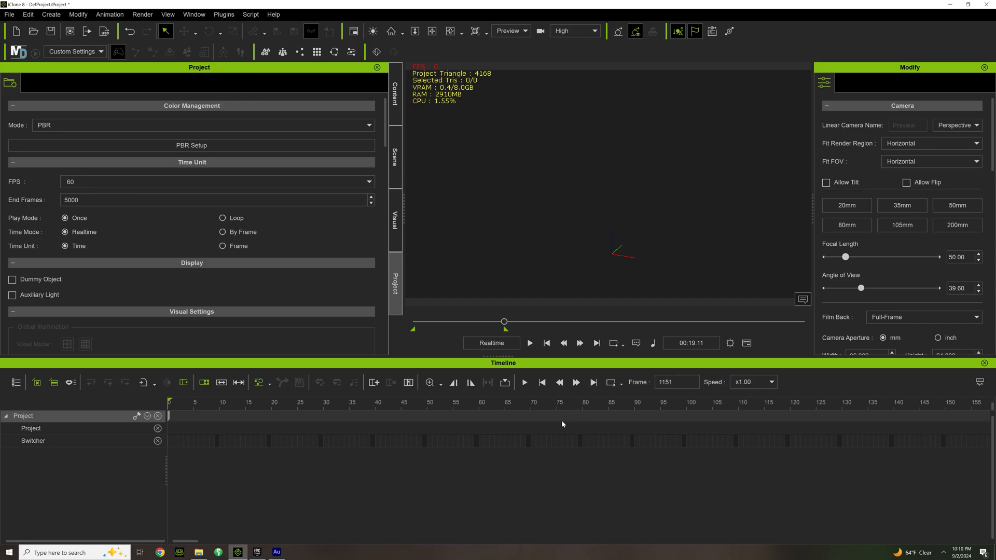
left_click(430, 382)
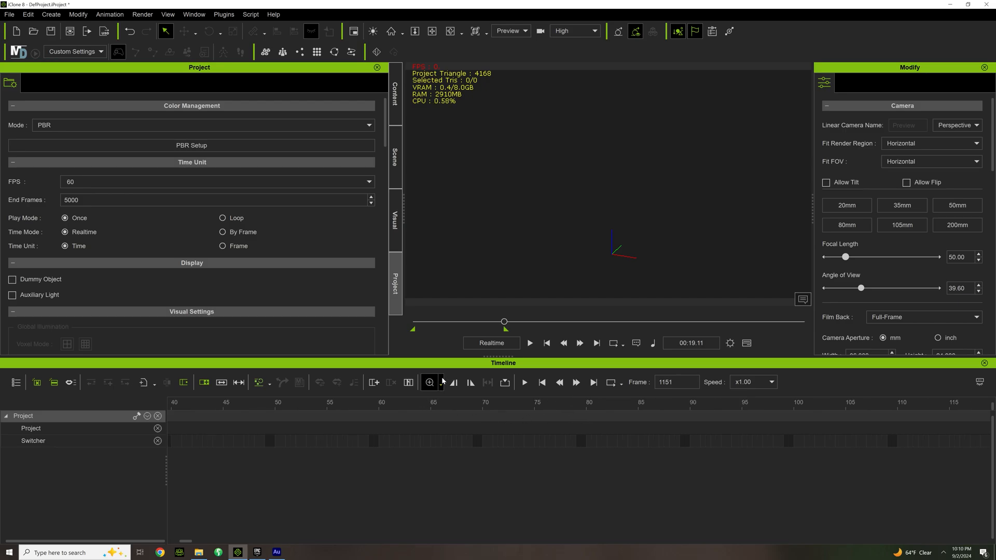
left_click(430, 382)
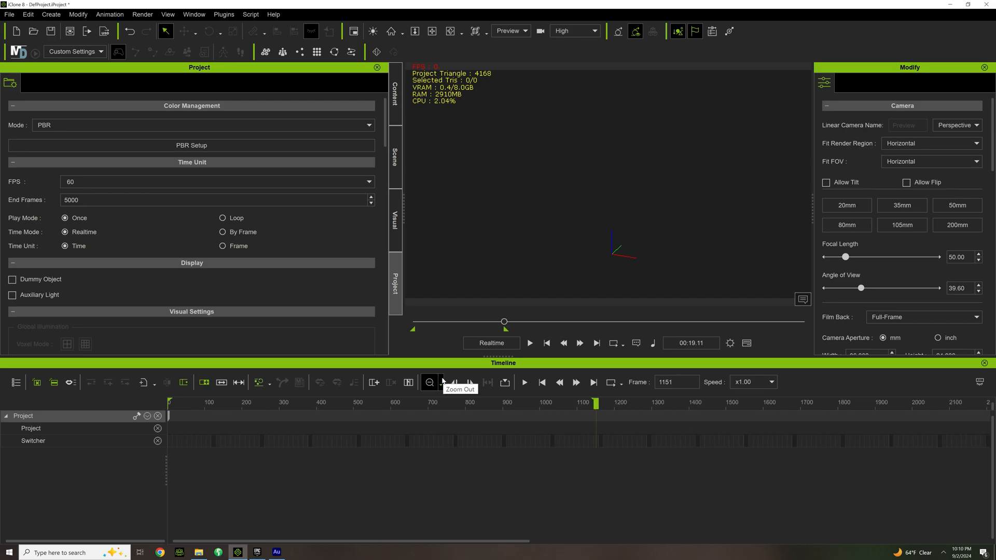
left_click(430, 381)
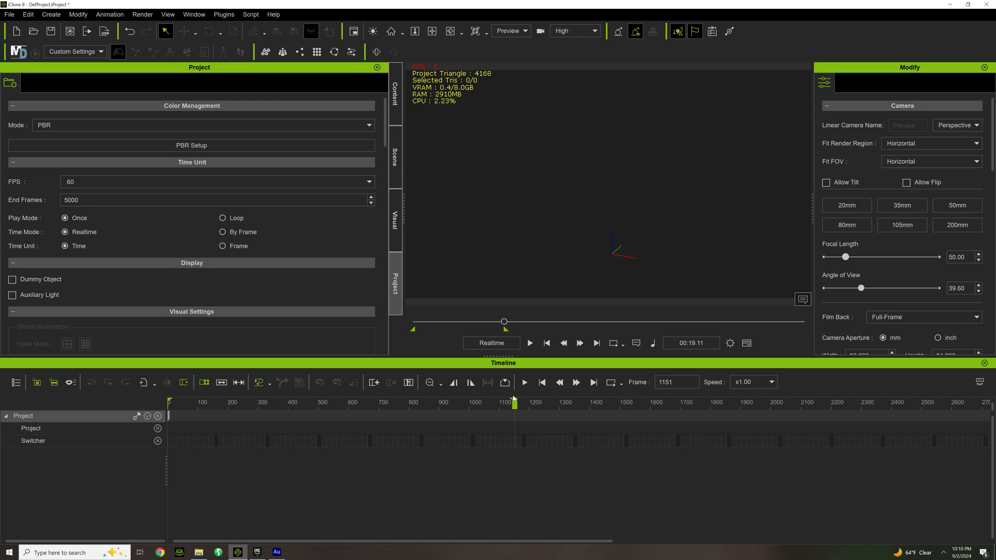
mouse_move(493, 526)
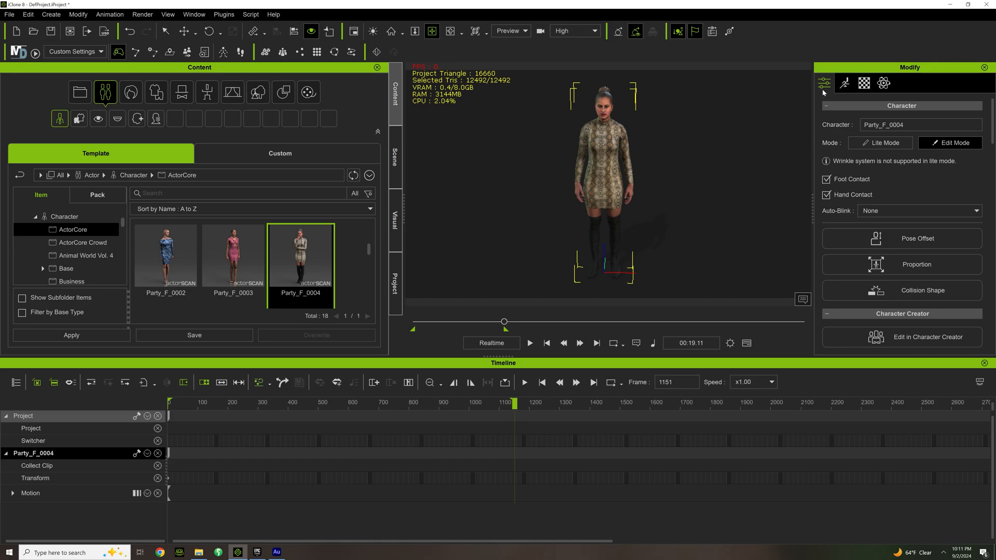
- Make Party_F_0004 look at the camera, then view her Motion, Material and PhysX options
scroll("down", 3)
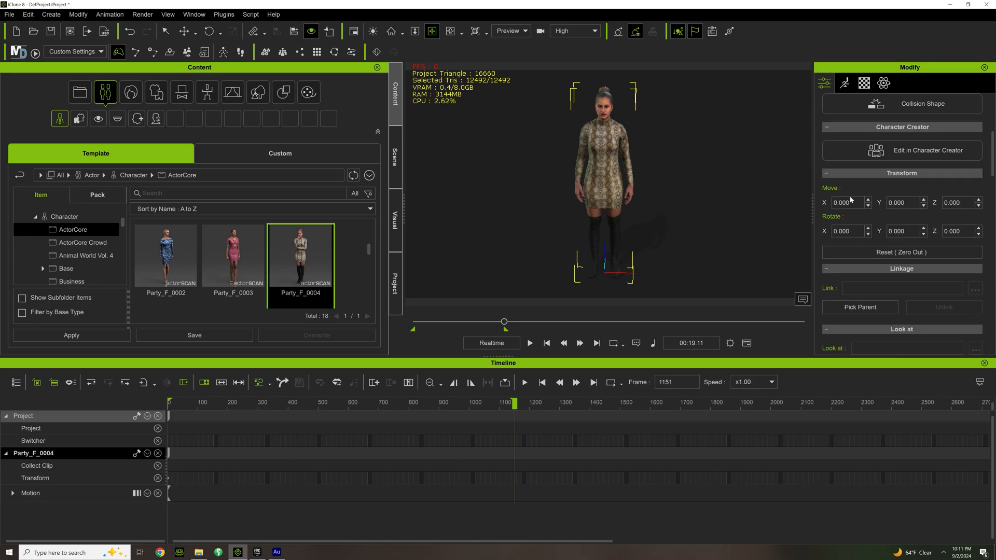
scroll("down", 3)
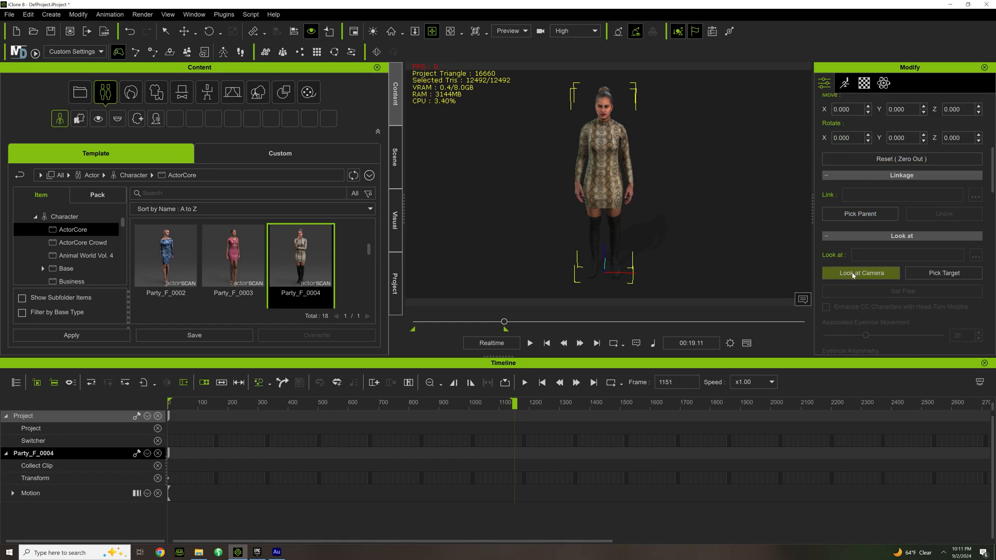
left_click(860, 273)
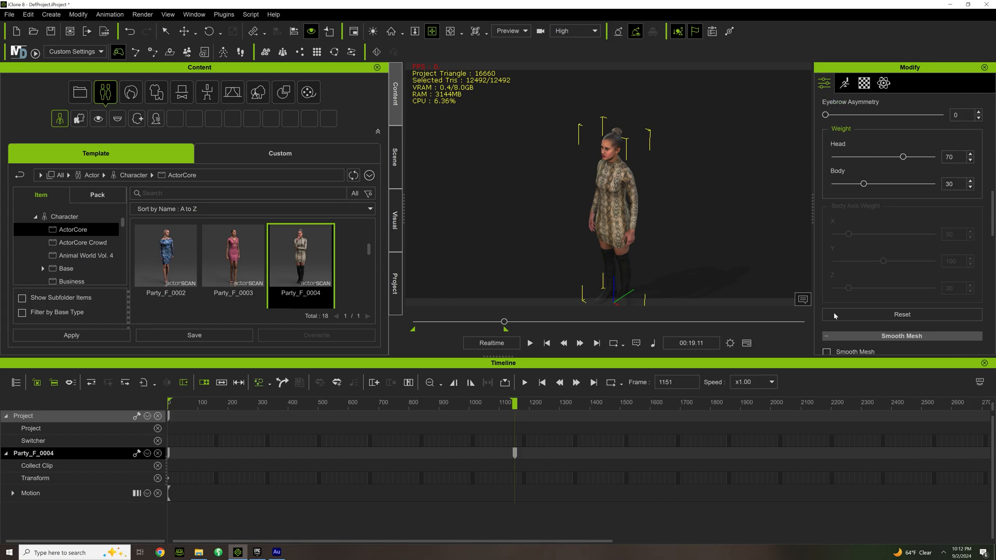
scroll("down", 3)
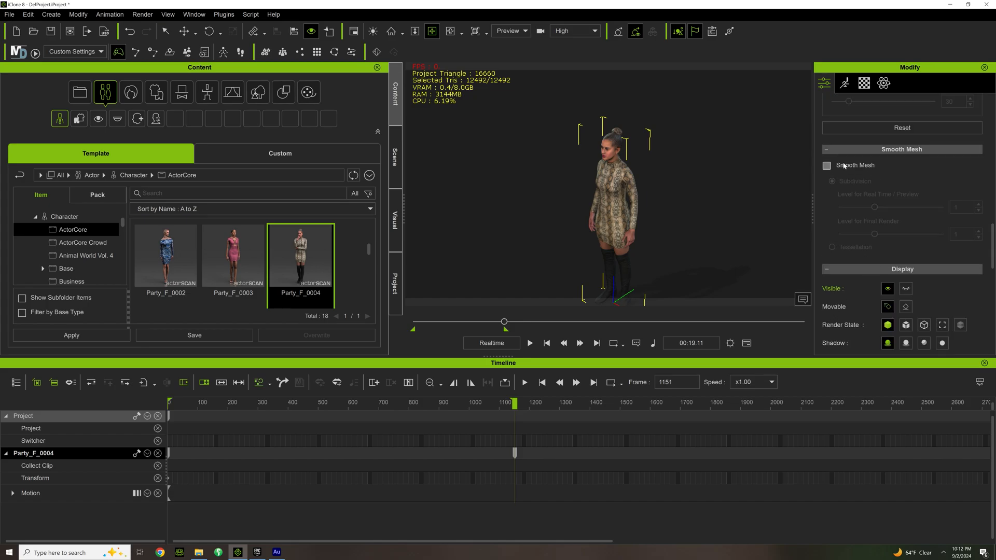
left_click(844, 83)
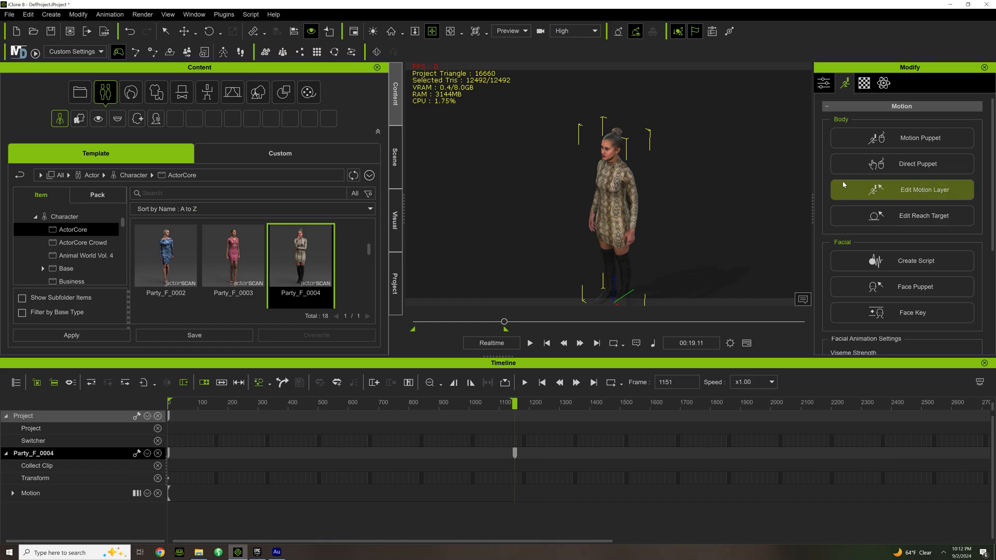
left_click(864, 83)
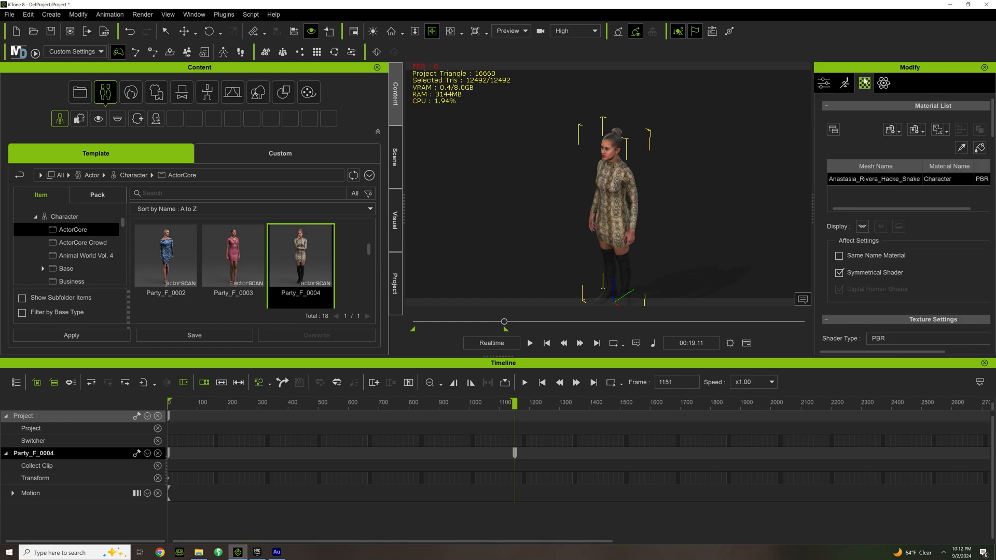
left_click(883, 83)
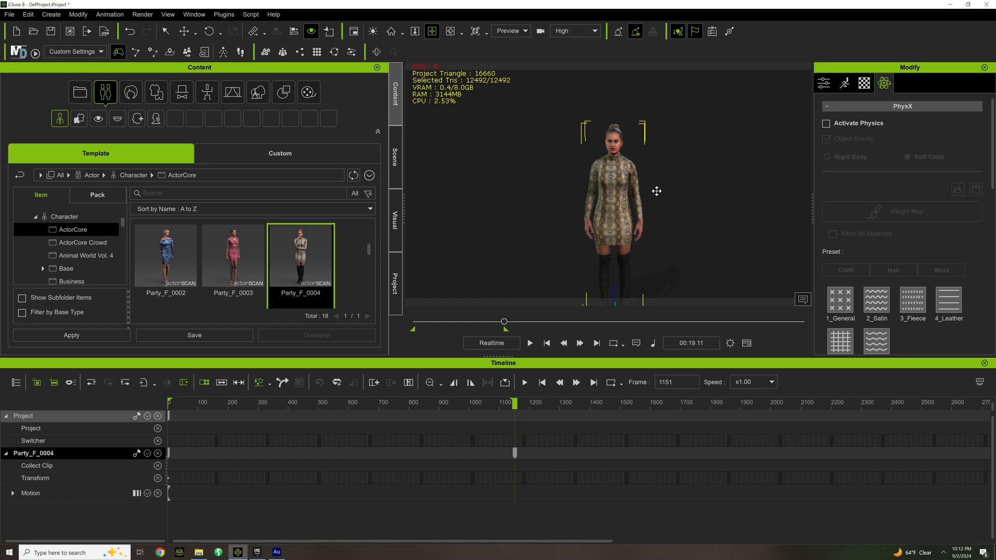
mouse_move(641, 193)
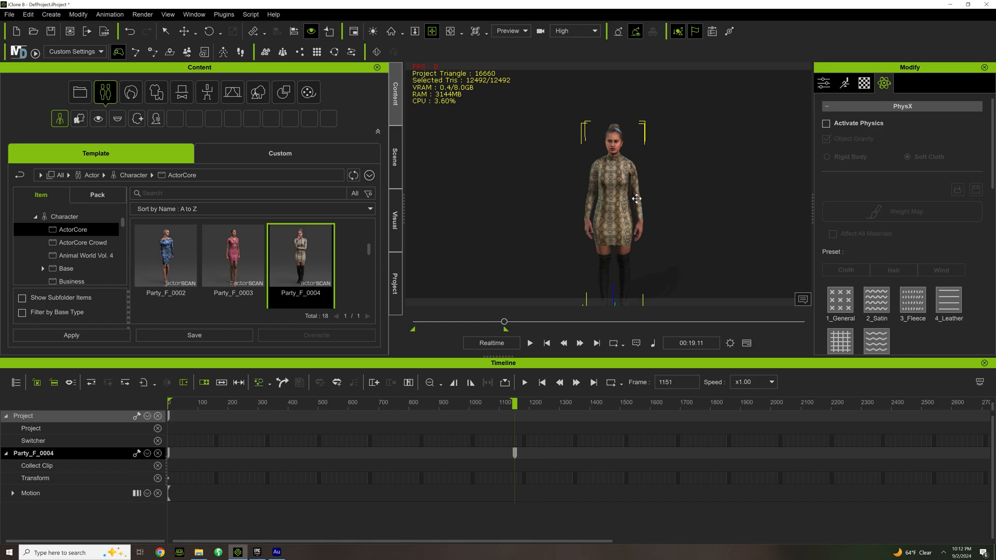
mouse_move(442, 230)
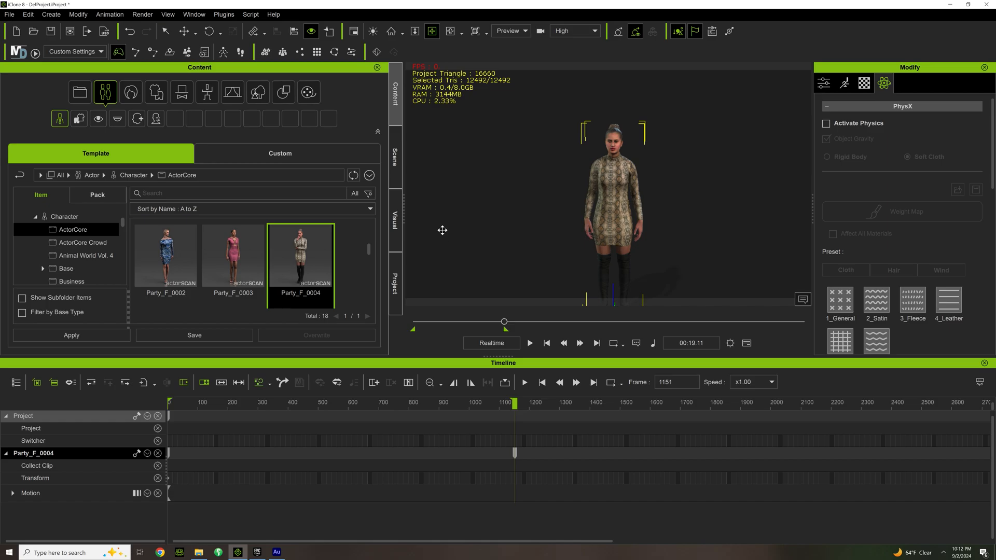
mouse_move(411, 223)
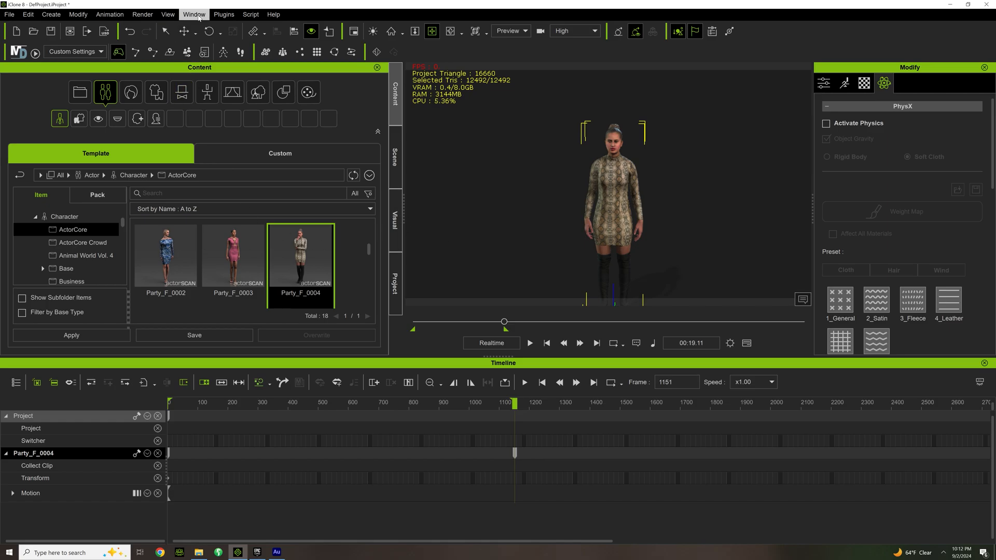
- Switch the interface to the Motion Director workspace and reopen the workspace layout choices
left_click(193, 14)
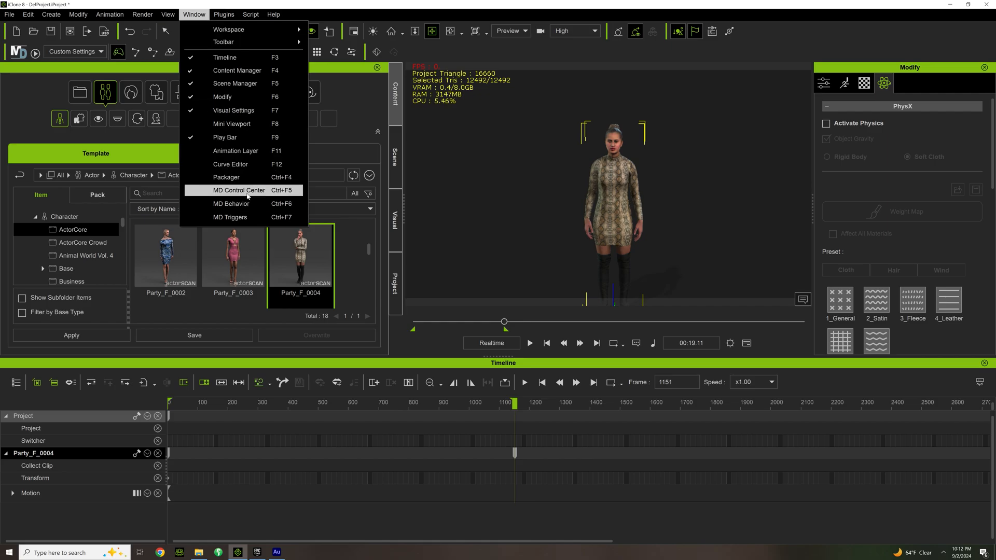
mouse_move(182, 53)
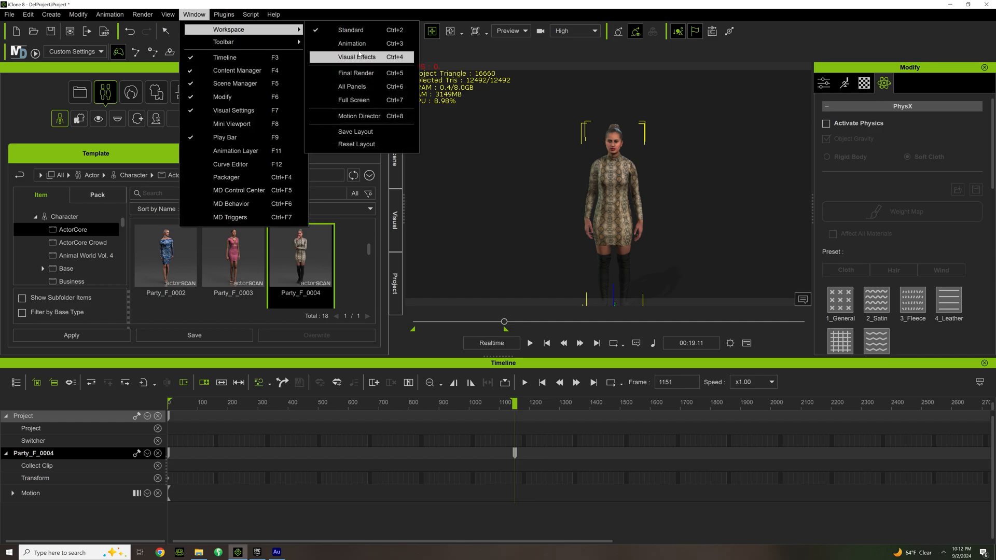
mouse_move(359, 116)
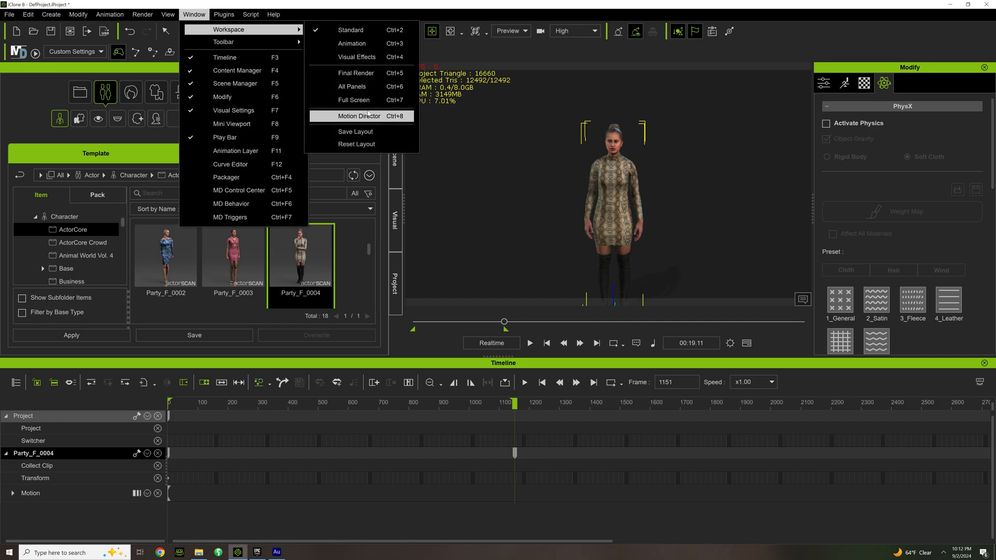
left_click(357, 116)
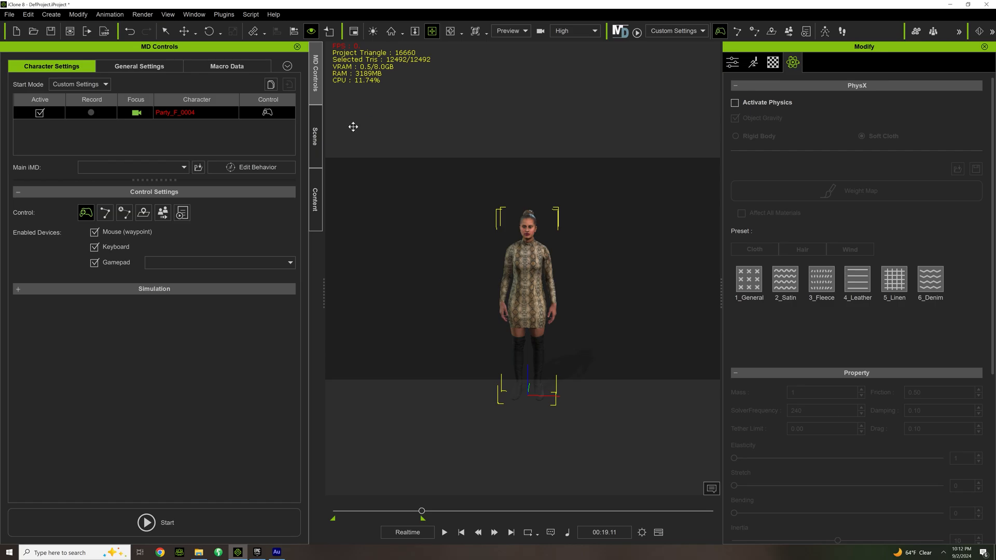
left_click(193, 14)
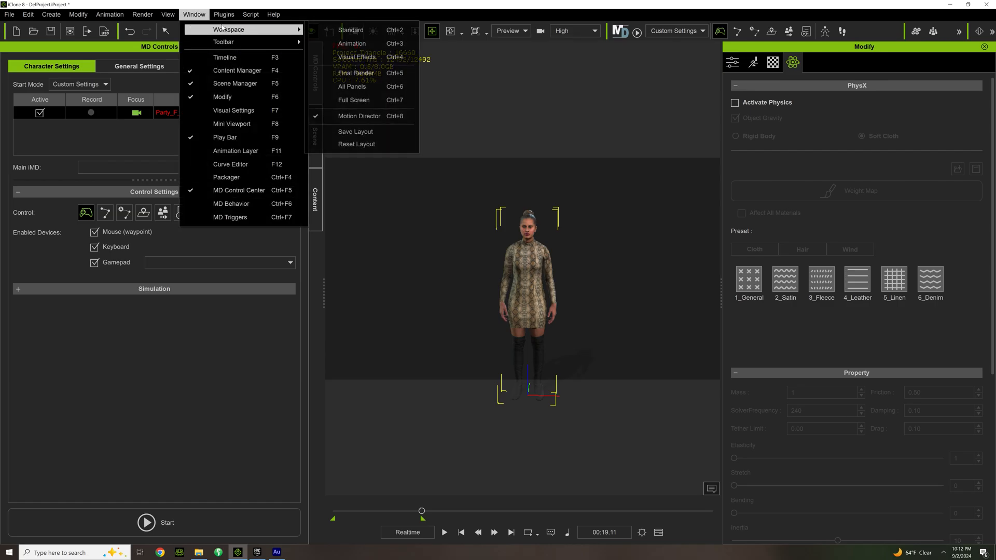
mouse_move(353, 87)
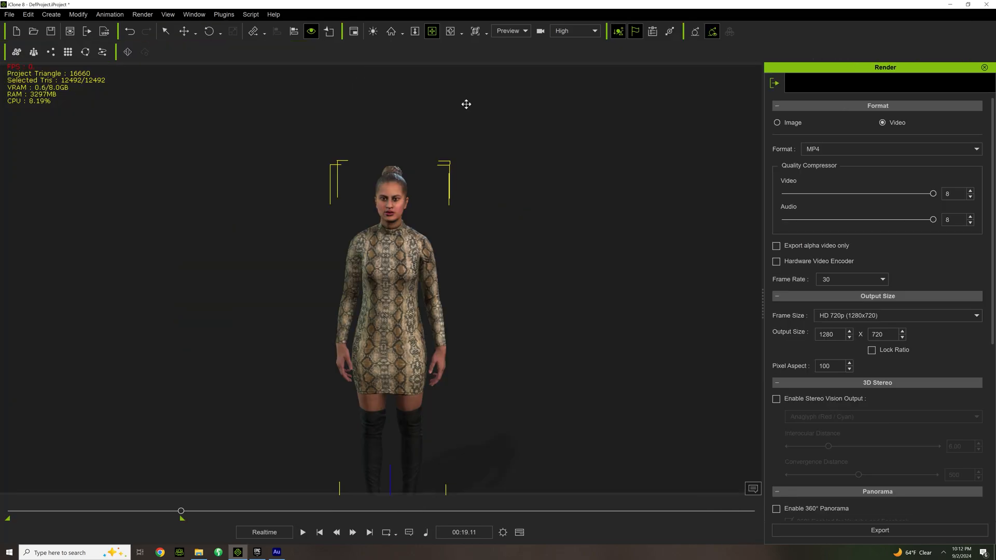
mouse_move(811, 446)
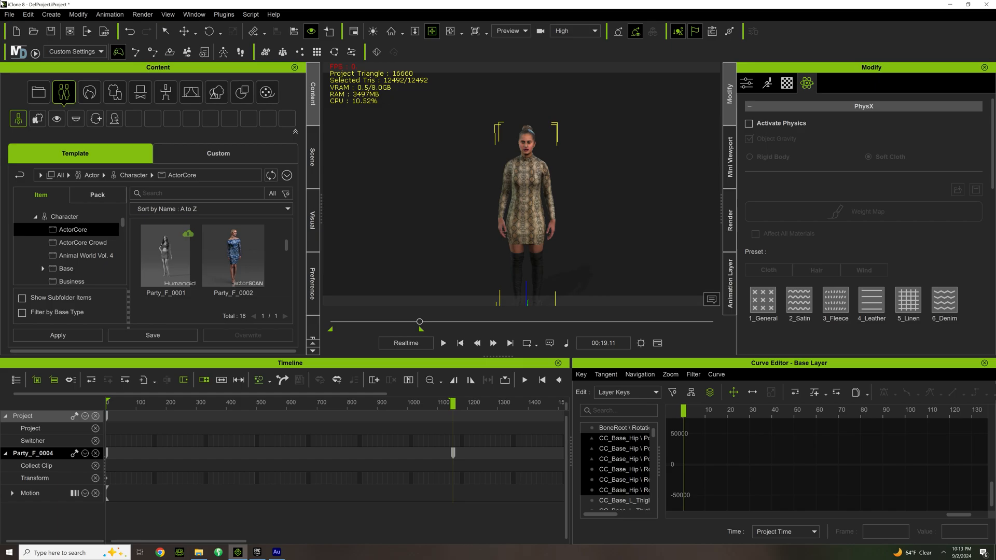
mouse_move(512, 15)
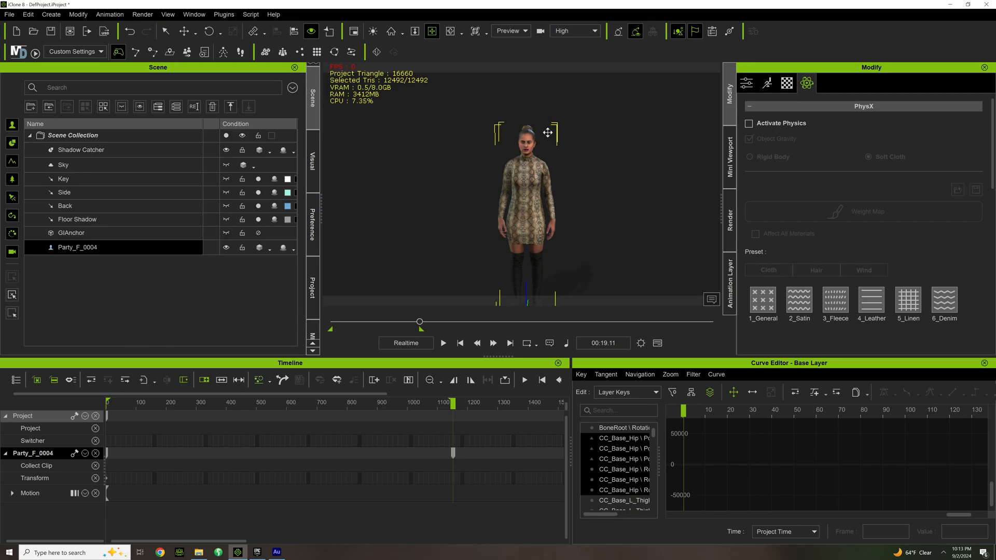
mouse_move(365, 226)
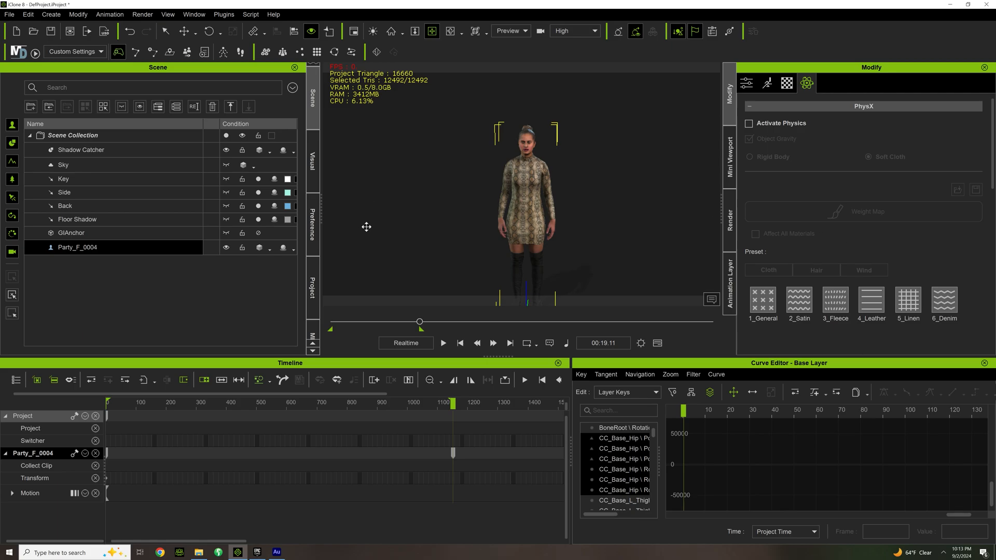
mouse_move(572, 216)
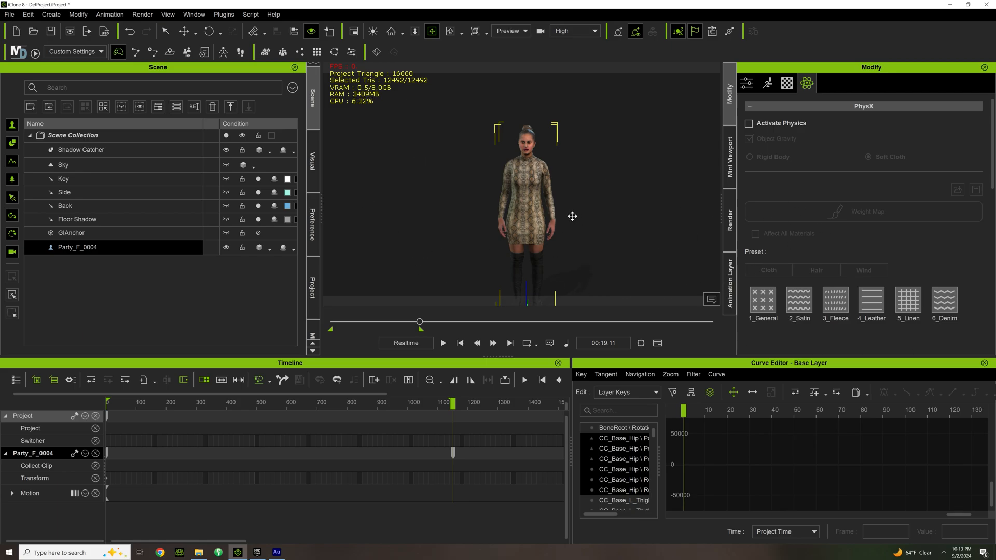
mouse_move(526, 214)
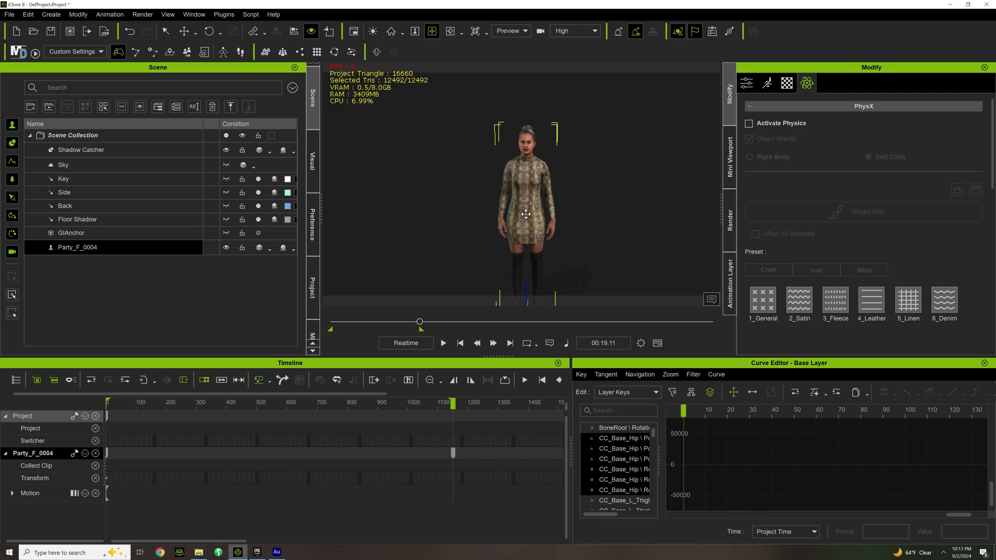